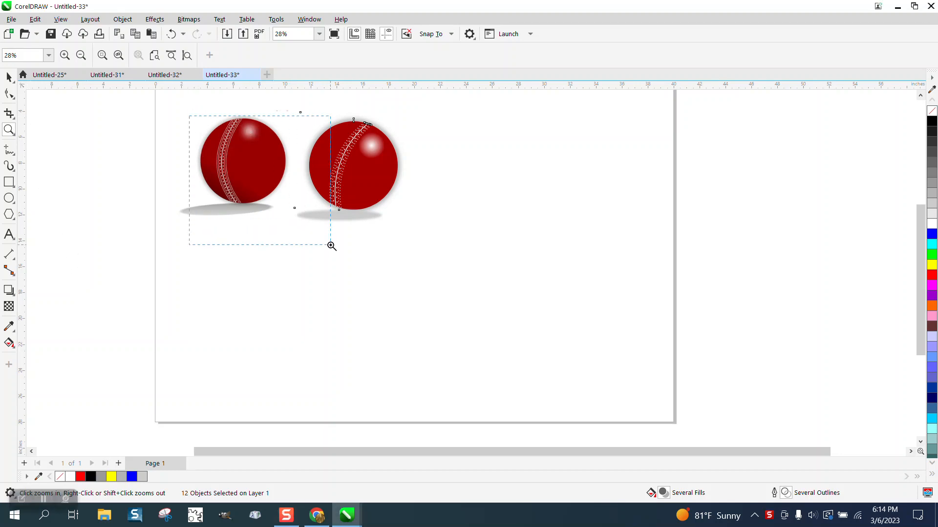
- Zoom in on the finished reference cricket balls to study the seam
{"action": "left_click", "coordinate": [331, 246]}
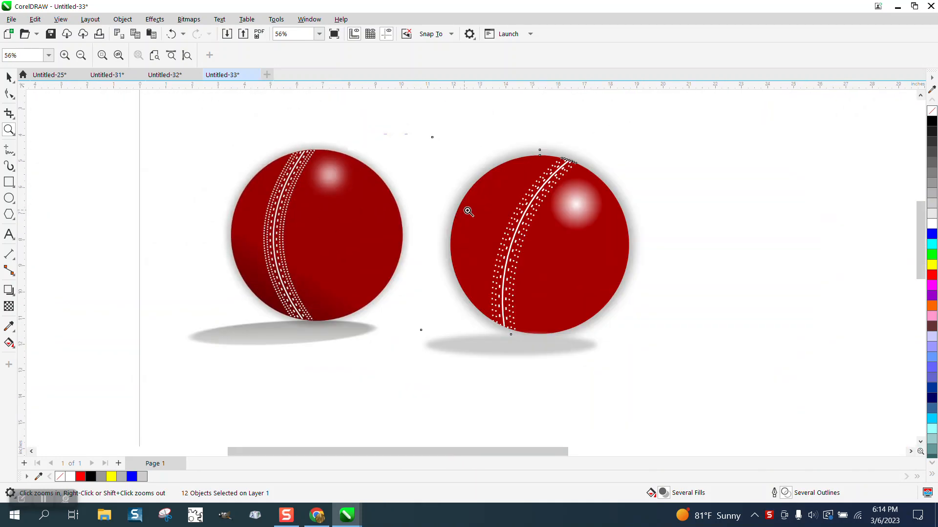
{"action": "left_click", "coordinate": [468, 211]}
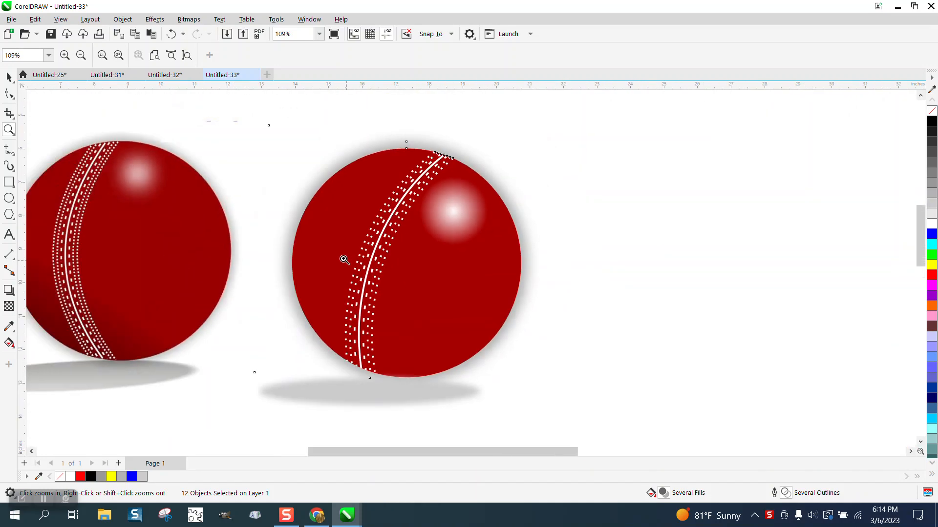
{"action": "left_click", "coordinate": [81, 55]}
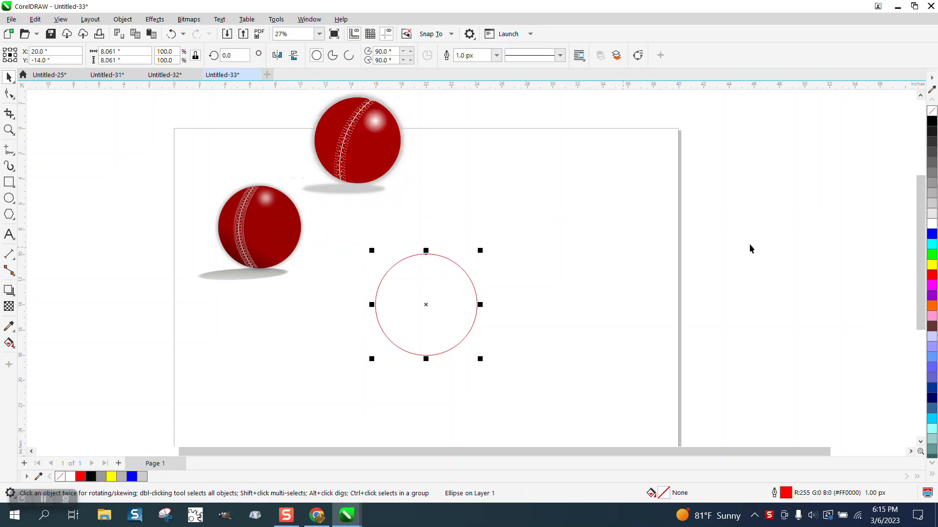
{"action": "mouse_move", "coordinate": [931, 276]}
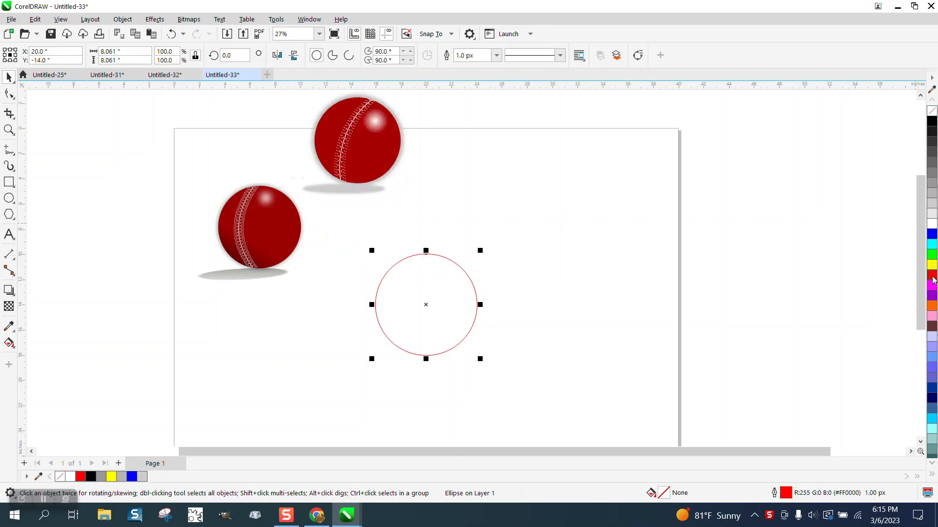
- Fill the new circle deep red (R150 G0 B0) and remove its outline
{"action": "left_click", "coordinate": [931, 274]}
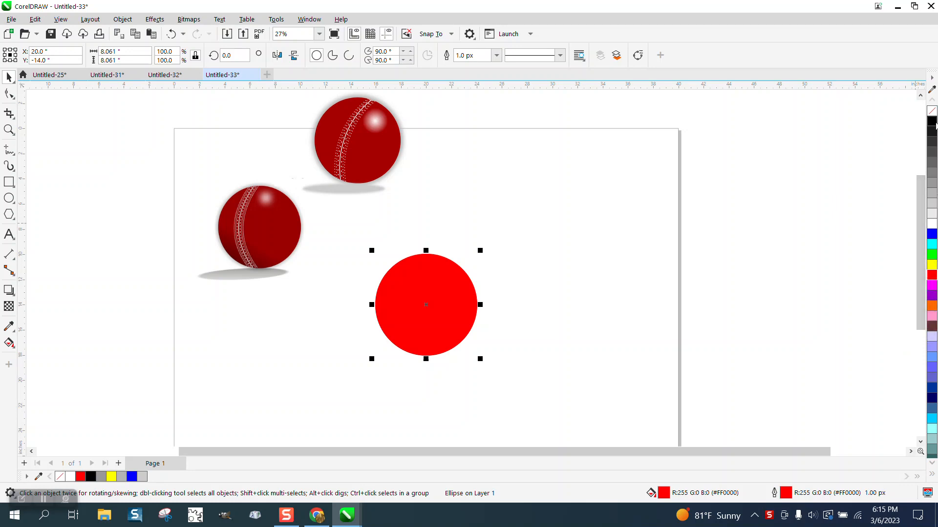
{"action": "left_click", "coordinate": [931, 122]}
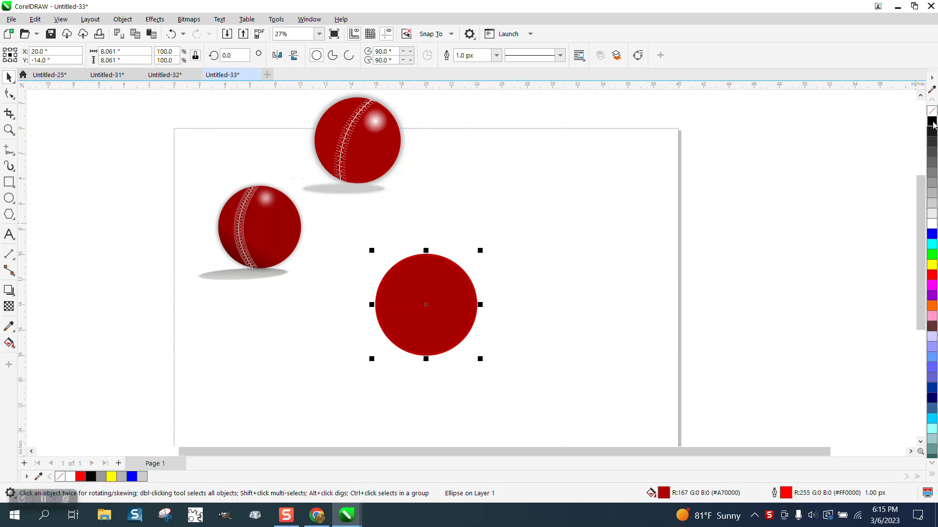
{"action": "left_click", "coordinate": [931, 117]}
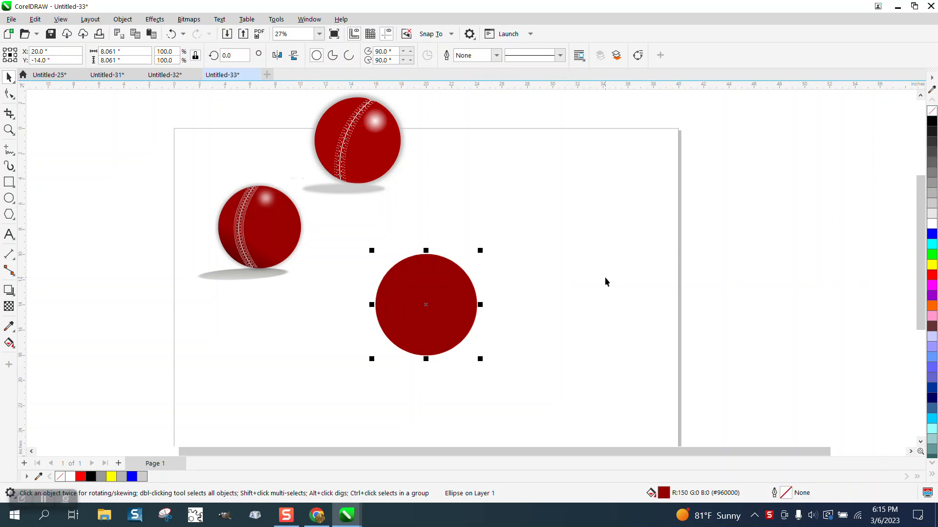
{"action": "mouse_move", "coordinate": [479, 214]}
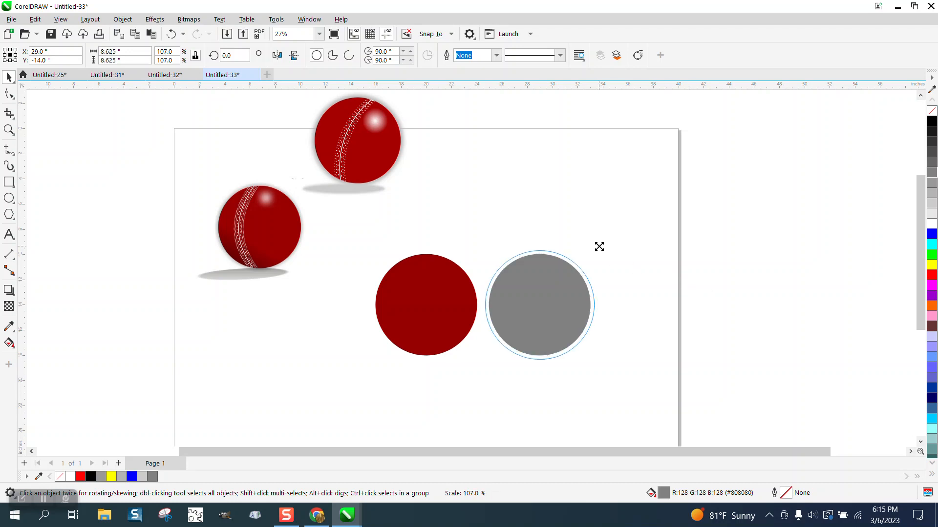
- Apply a Gaussian blur to the enlarged gray copy of the circle
{"action": "left_click", "coordinate": [539, 305]}
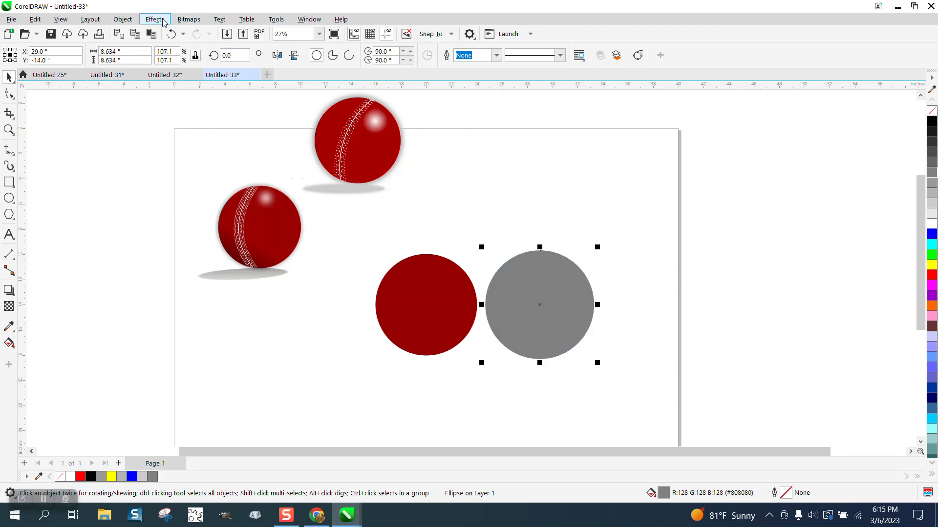
{"action": "left_click", "coordinate": [154, 18]}
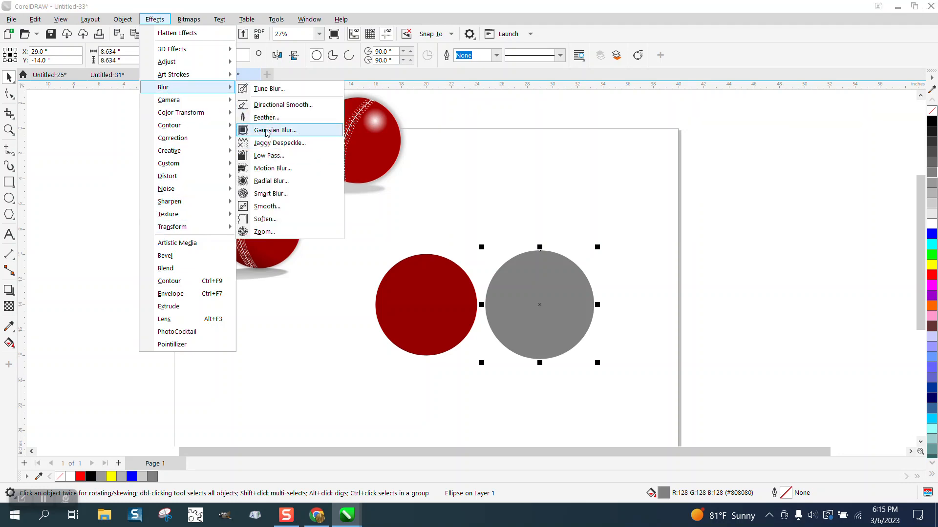
{"action": "left_click", "coordinate": [276, 130]}
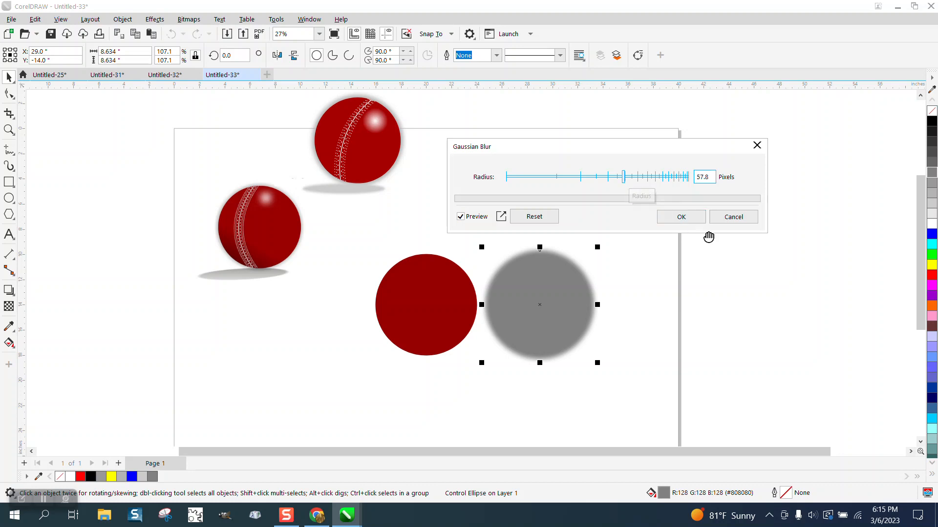
{"action": "left_click", "coordinate": [680, 216]}
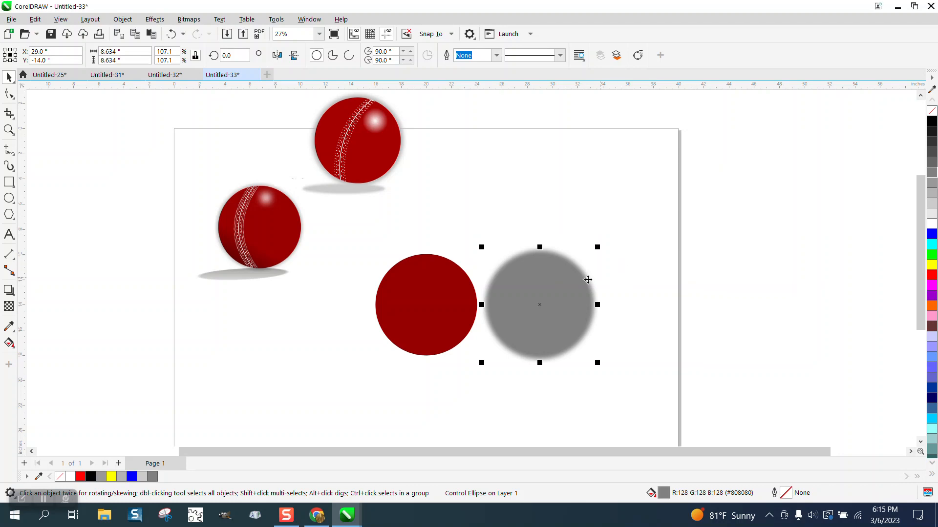
- Center the blurred gray circle over the maroon ball, enlarge it slightly and send it behind
{"action": "left_click", "coordinate": [425, 304]}
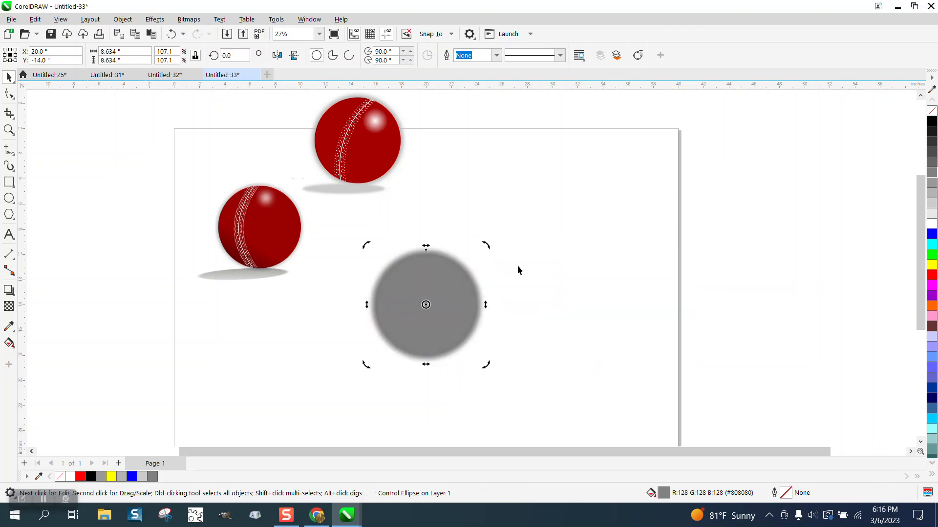
{"action": "left_click", "coordinate": [122, 19]}
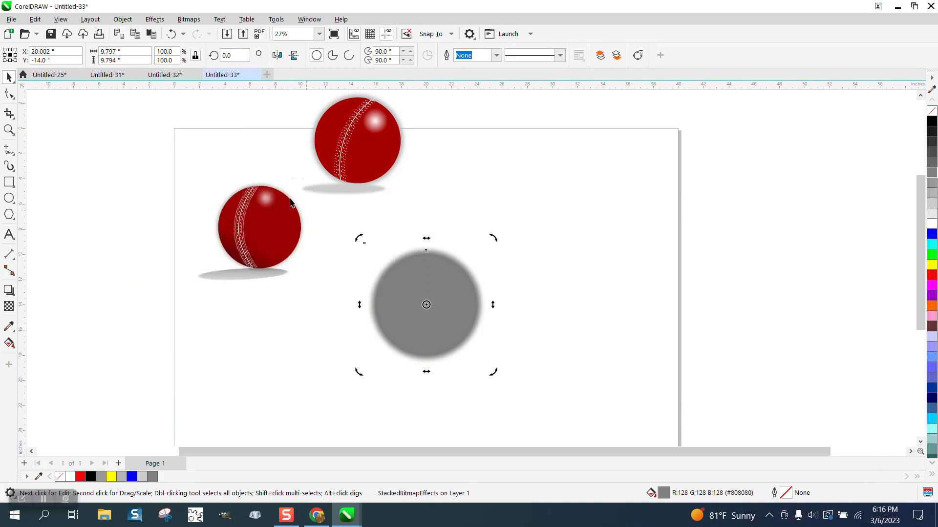
{"action": "left_click", "coordinate": [122, 20]}
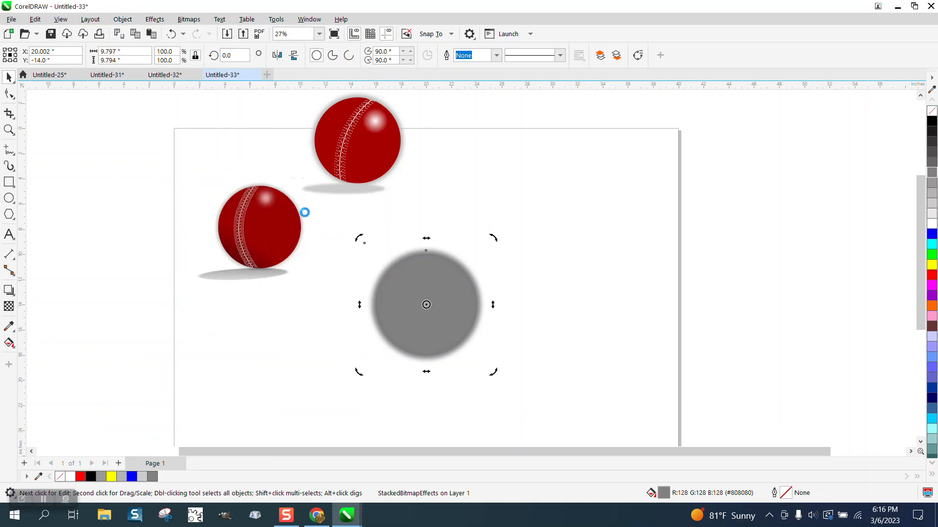
{"action": "left_click", "coordinate": [9, 130]}
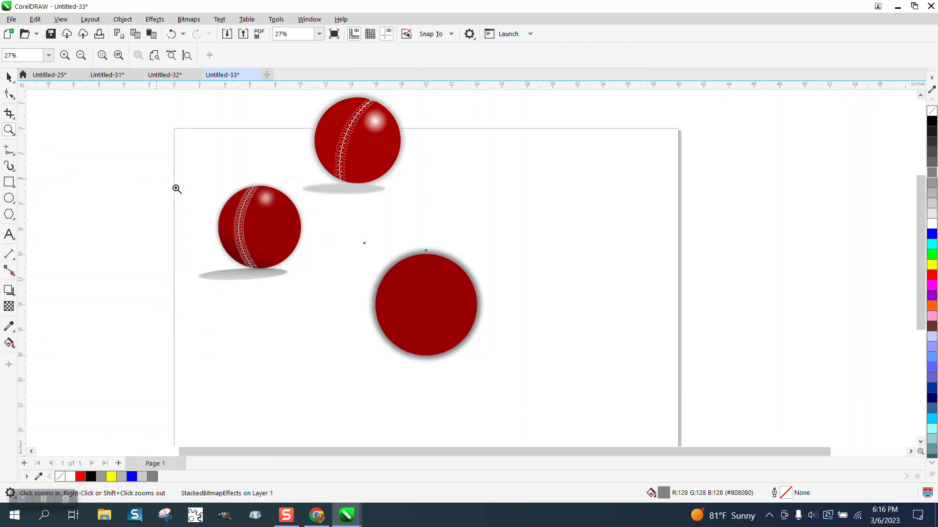
- Zoom in on the maroon ball and its blurred shadow
{"action": "left_click", "coordinate": [425, 305]}
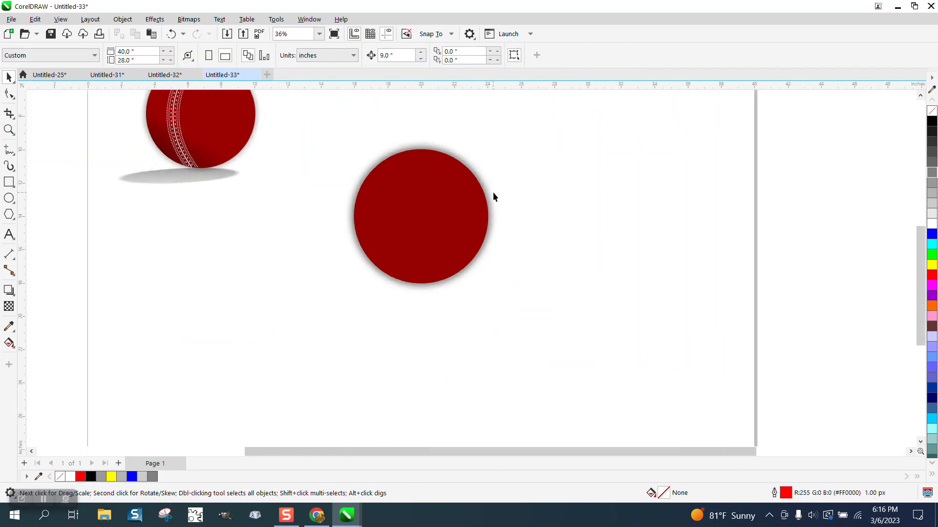
{"action": "mouse_move", "coordinate": [497, 204]}
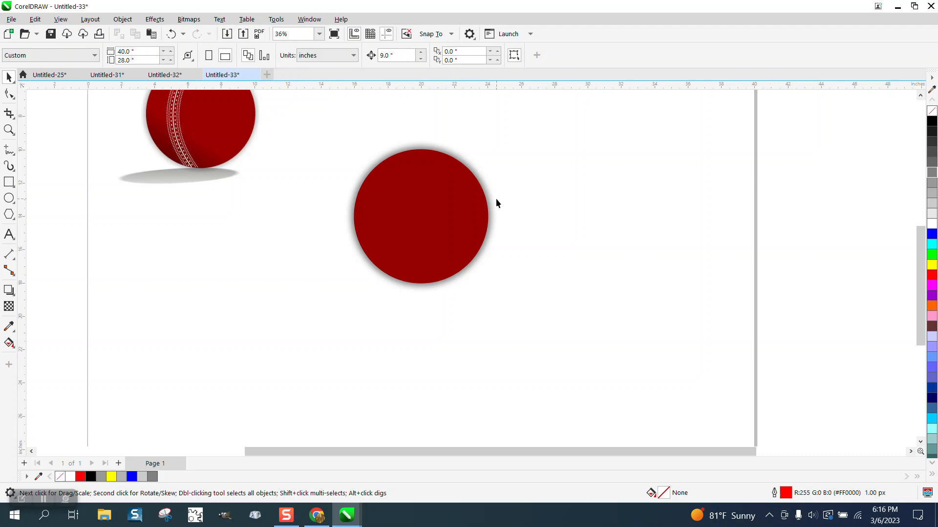
{"action": "mouse_move", "coordinate": [489, 209]}
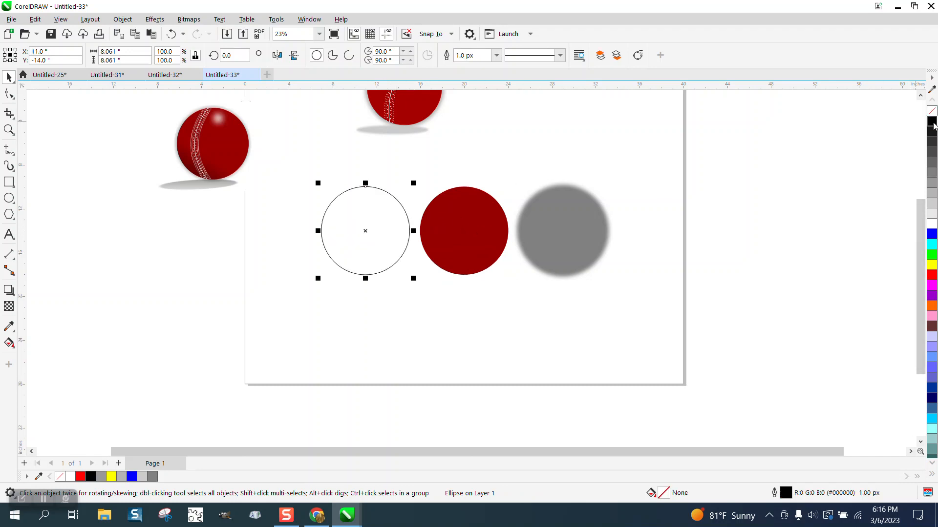
- Move the maroon circle to the right of the gray shadow
{"action": "left_click", "coordinate": [9, 130]}
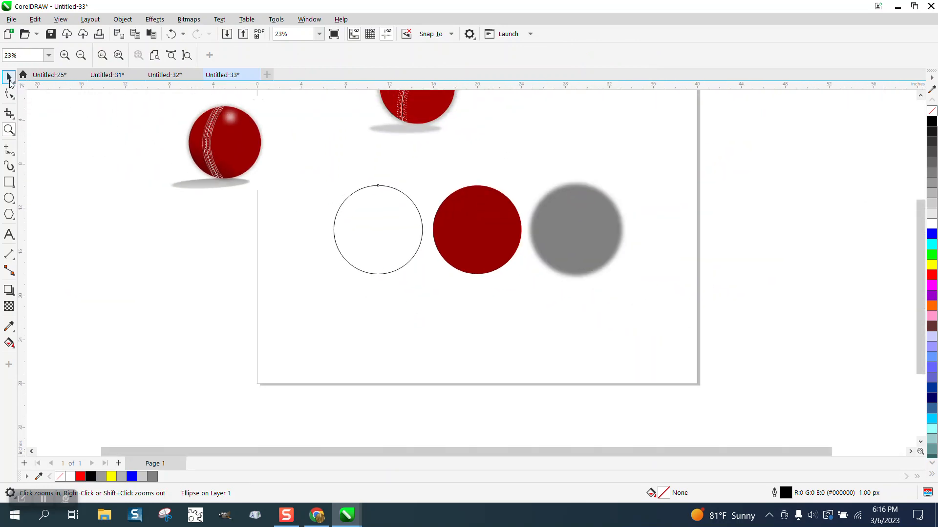
{"action": "left_click", "coordinate": [378, 229]}
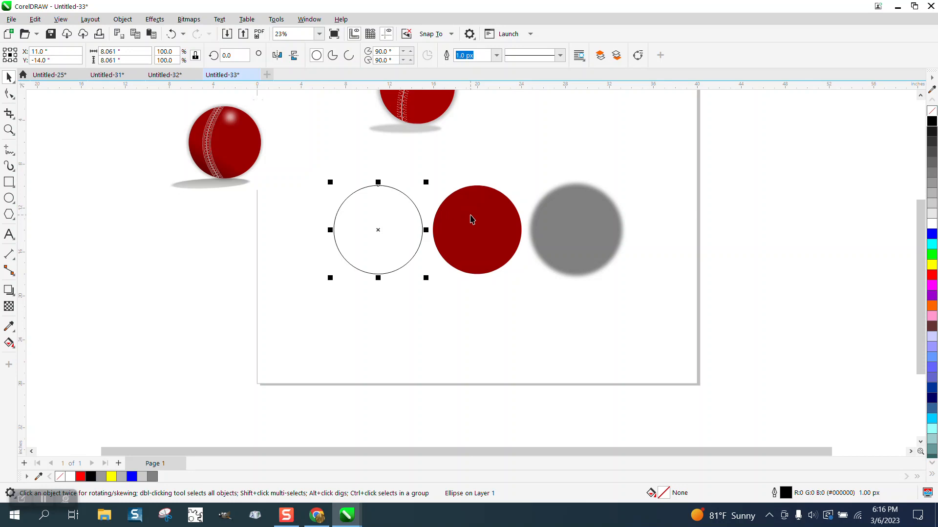
{"action": "left_click", "coordinate": [476, 229]}
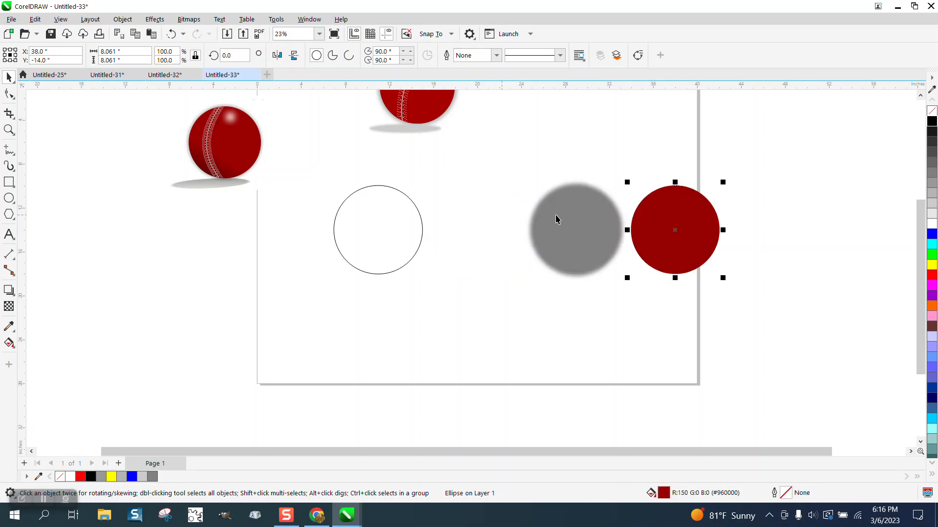
{"action": "mouse_move", "coordinate": [425, 225]}
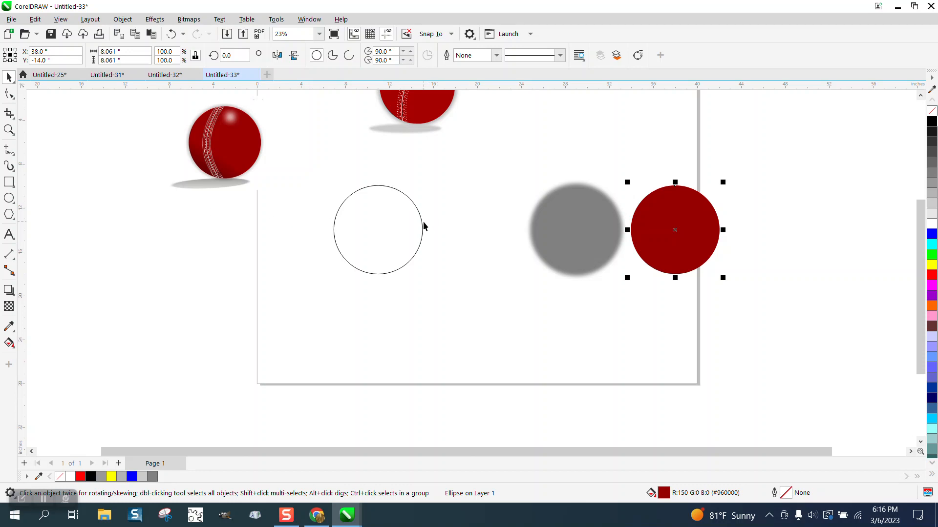
- Reposition the empty outlined circle and zoom in on the separated circles
{"action": "left_click", "coordinate": [377, 229]}
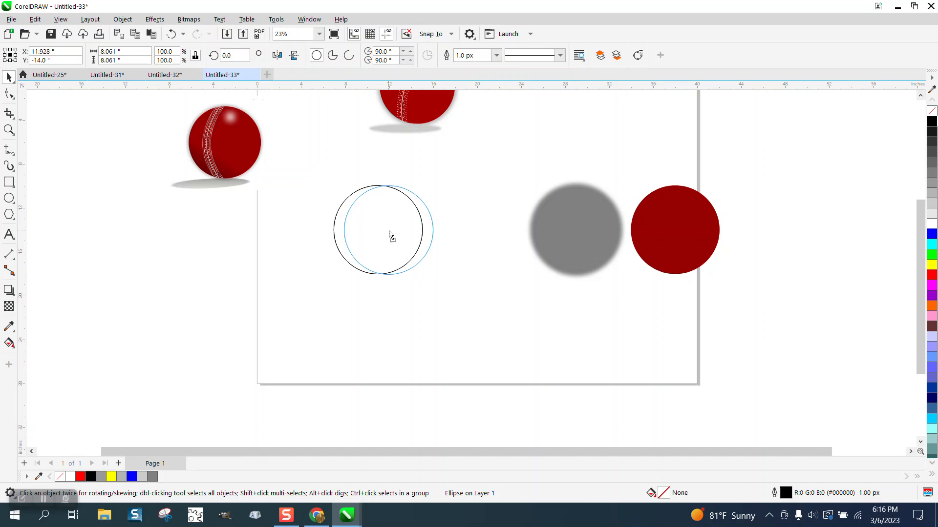
{"action": "left_click", "coordinate": [395, 230]}
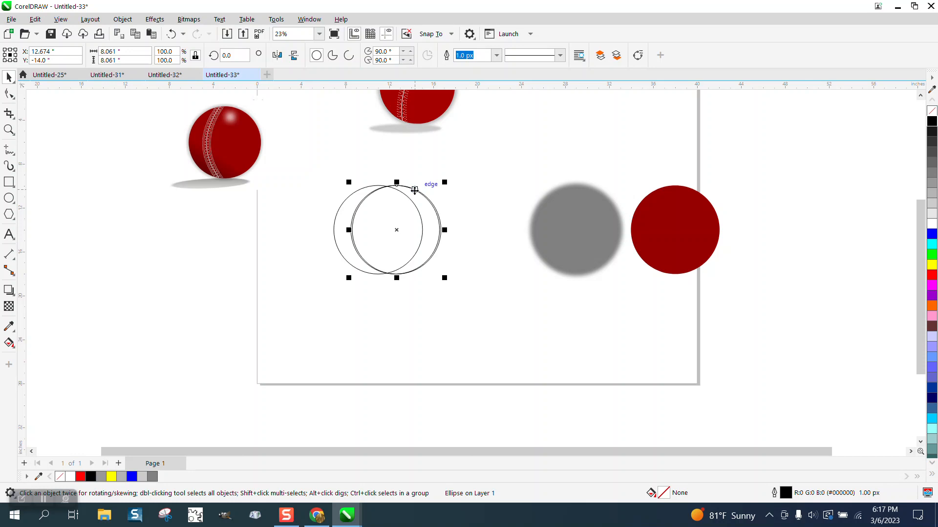
{"action": "left_click", "coordinate": [9, 130]}
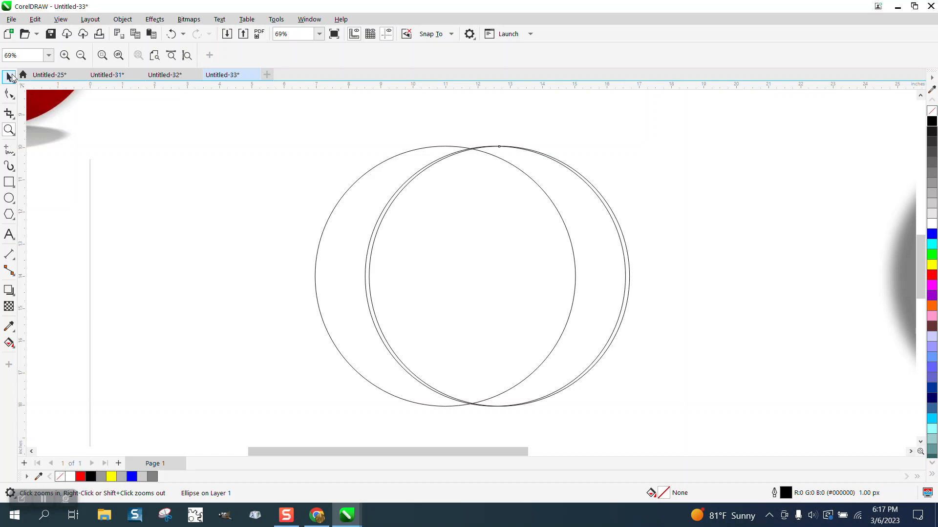
{"action": "left_click", "coordinate": [8, 76]}
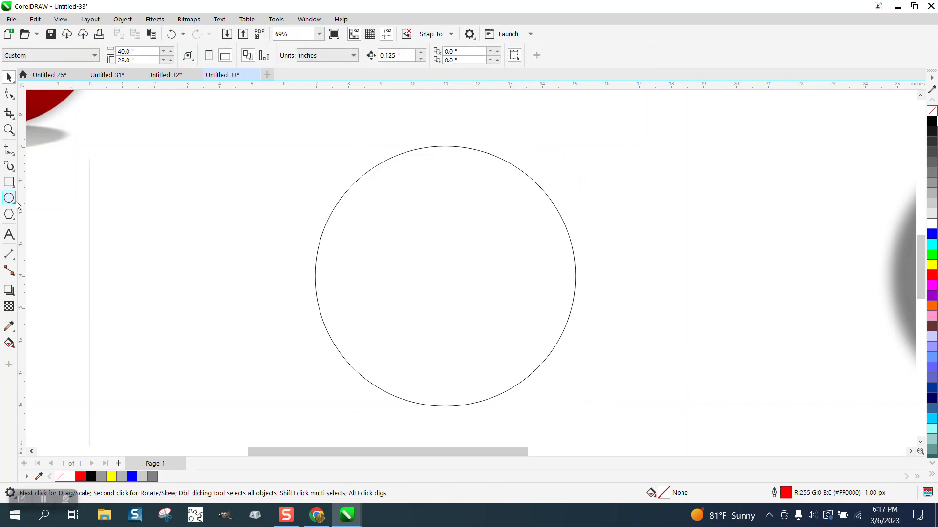
- Draw a red three-point arc from the circle's top down toward its bottom left
{"action": "left_click", "coordinate": [9, 149]}
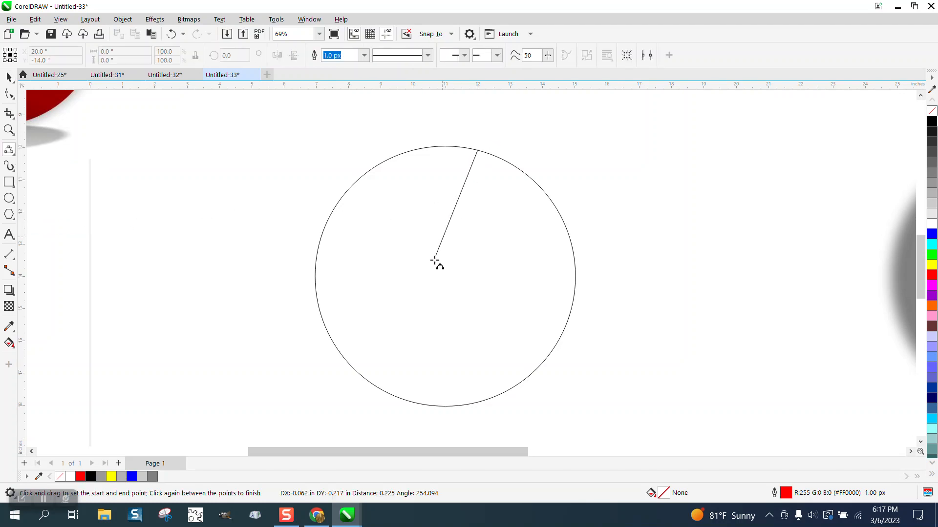
{"action": "mouse_move", "coordinate": [404, 366]}
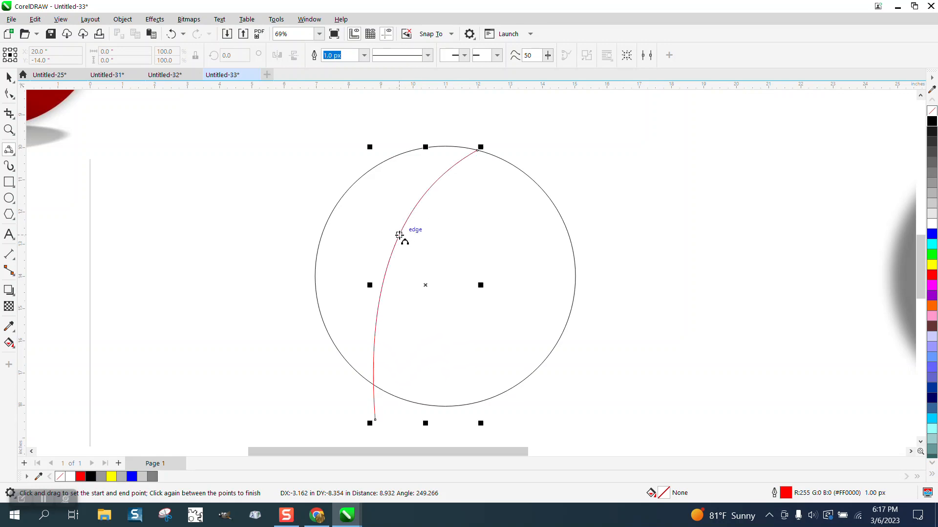
{"action": "left_click", "coordinate": [8, 79]}
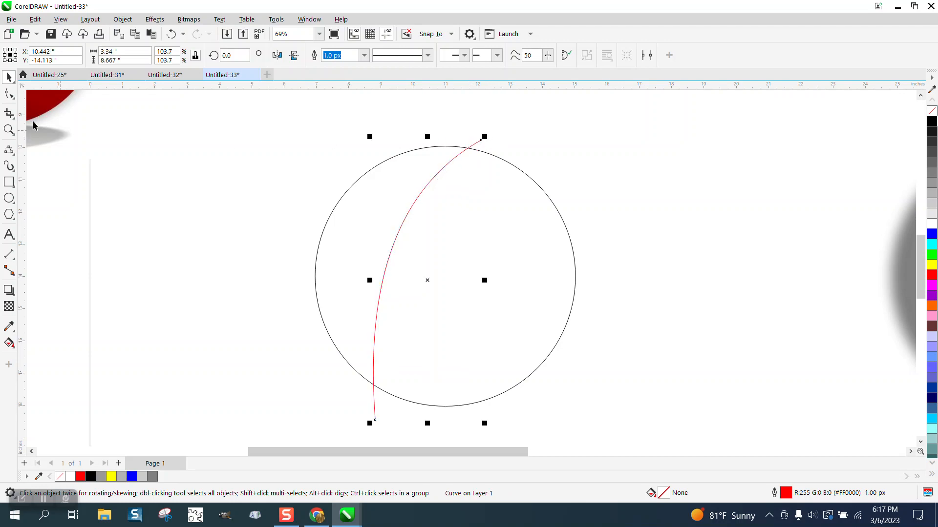
{"action": "mouse_move", "coordinate": [20, 115]}
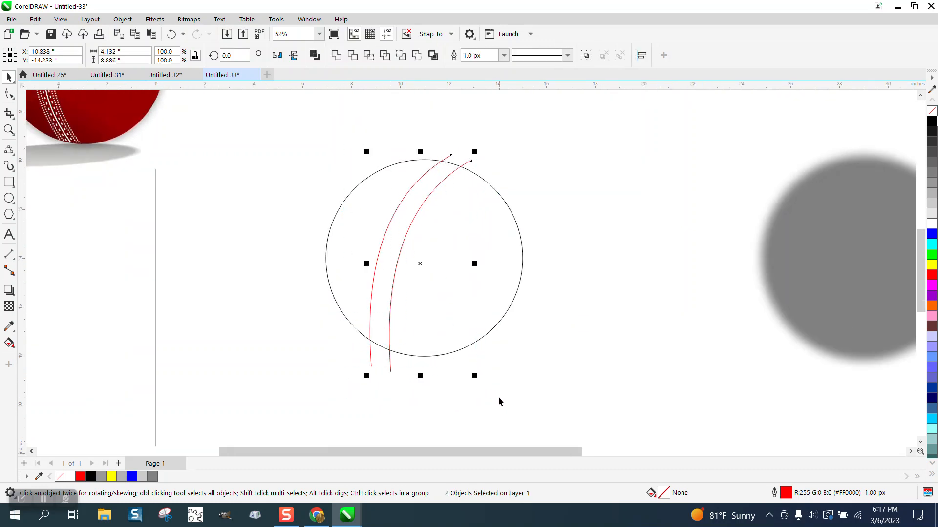
- Blend the two red arcs with 3 steps so evenly spaced arcs fill the gap
{"action": "left_click", "coordinate": [154, 20]}
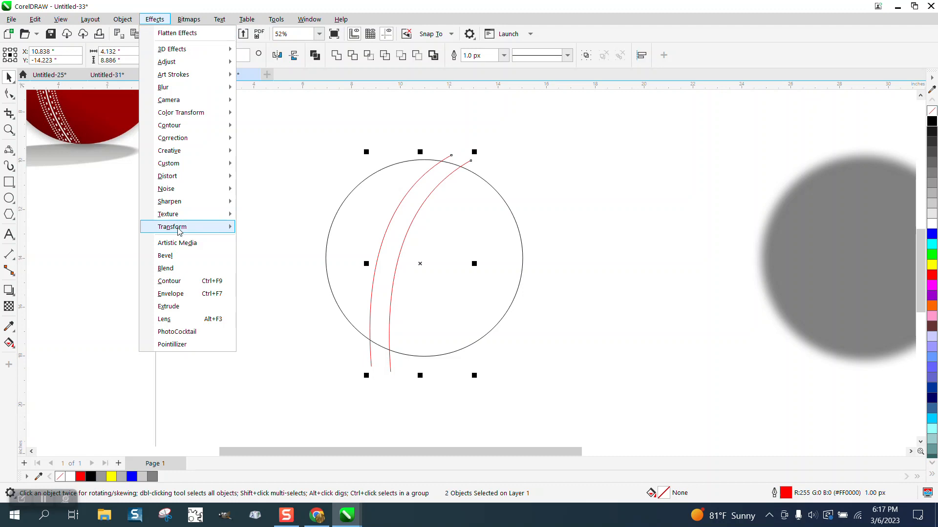
{"action": "left_click", "coordinate": [165, 268]}
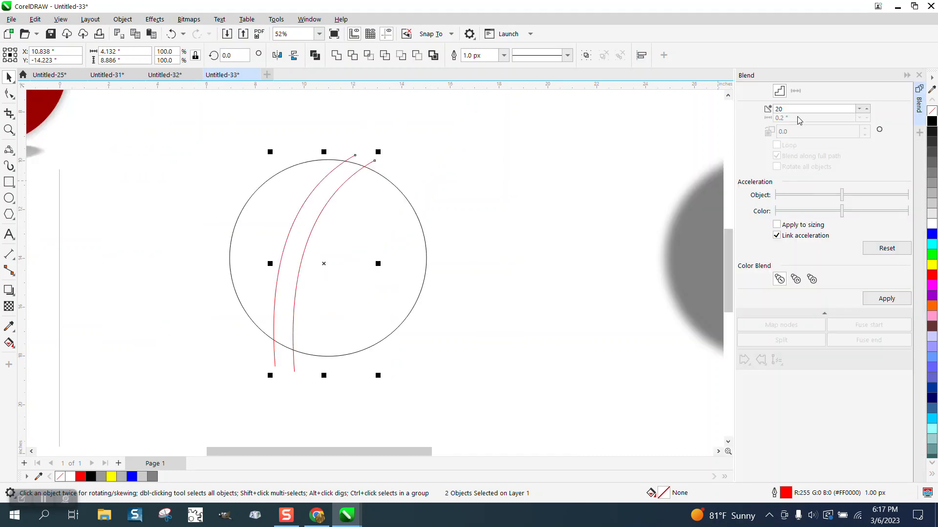
{"action": "triple_click", "coordinate": [814, 109]}
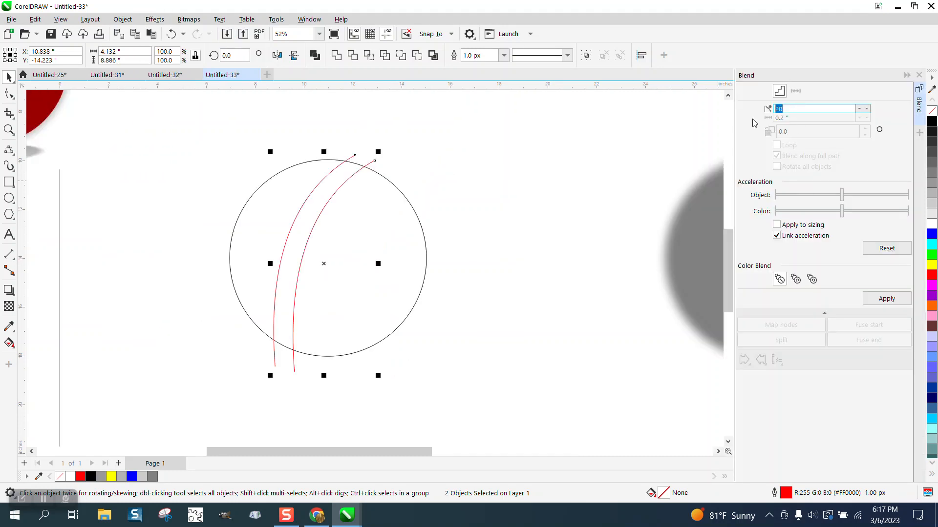
{"action": "type", "text": "3"}
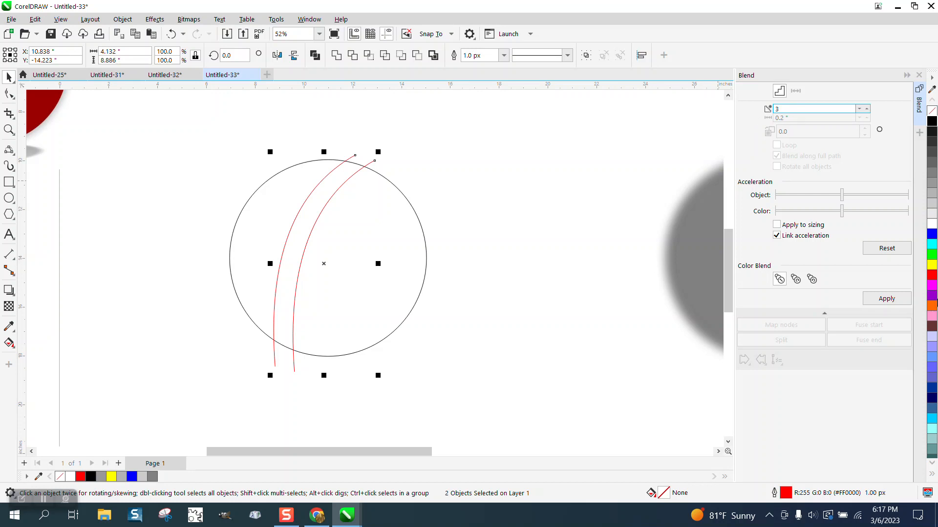
{"action": "left_click", "coordinate": [886, 298]}
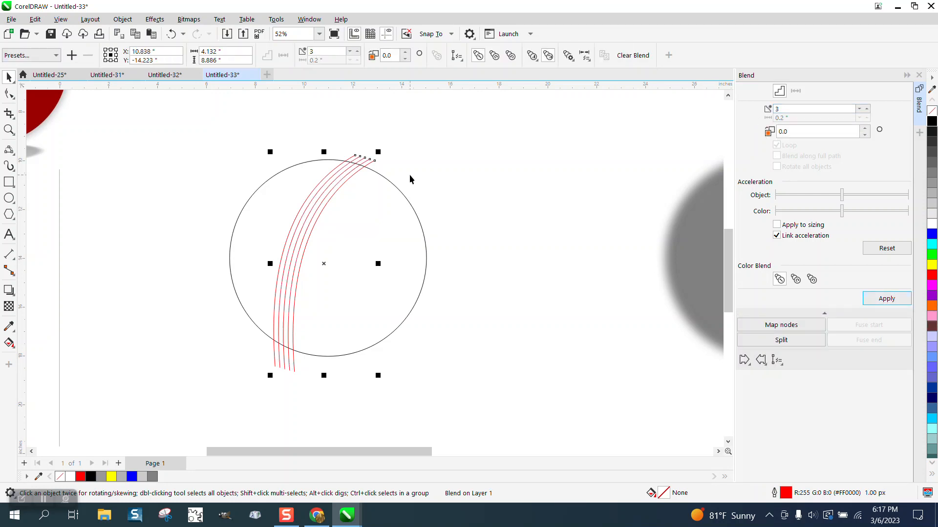
{"action": "mouse_move", "coordinate": [400, 172]}
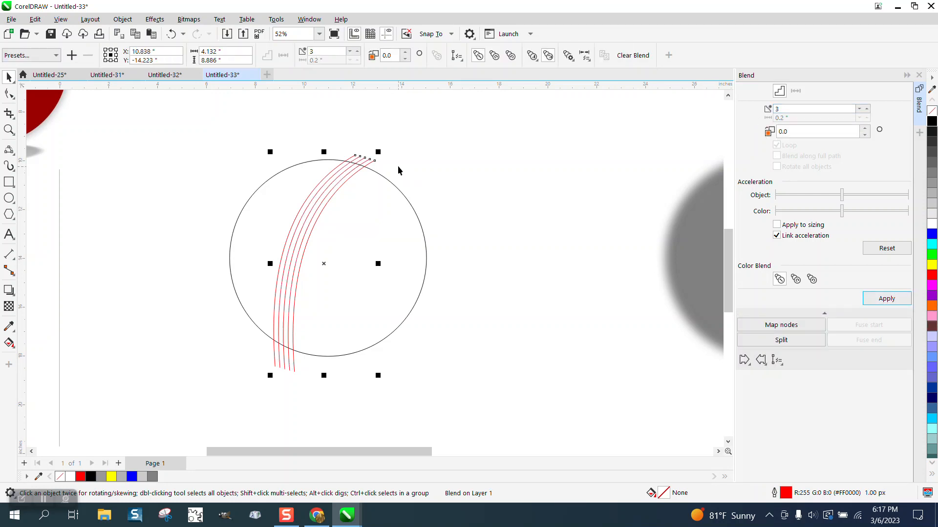
{"action": "left_click", "coordinate": [122, 19]}
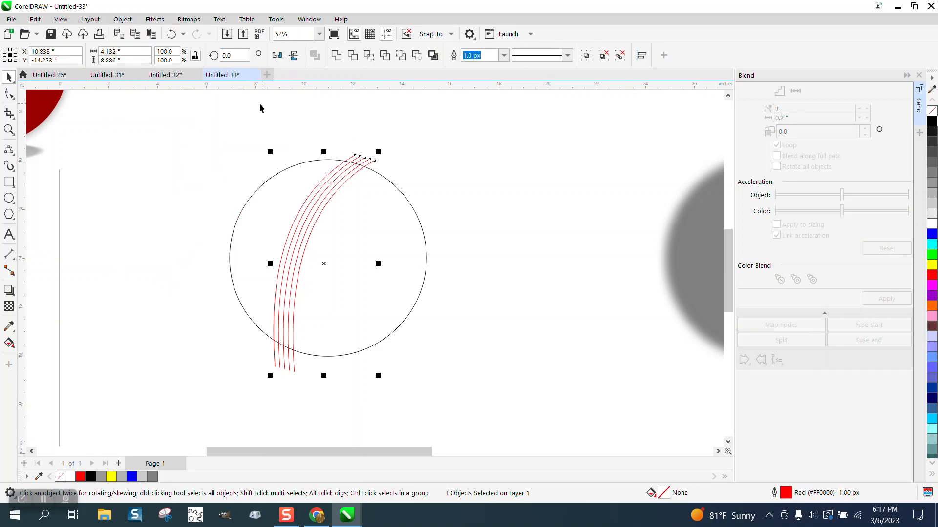
- Ungroup the blend into five separate arcs
{"action": "left_click", "coordinate": [122, 20]}
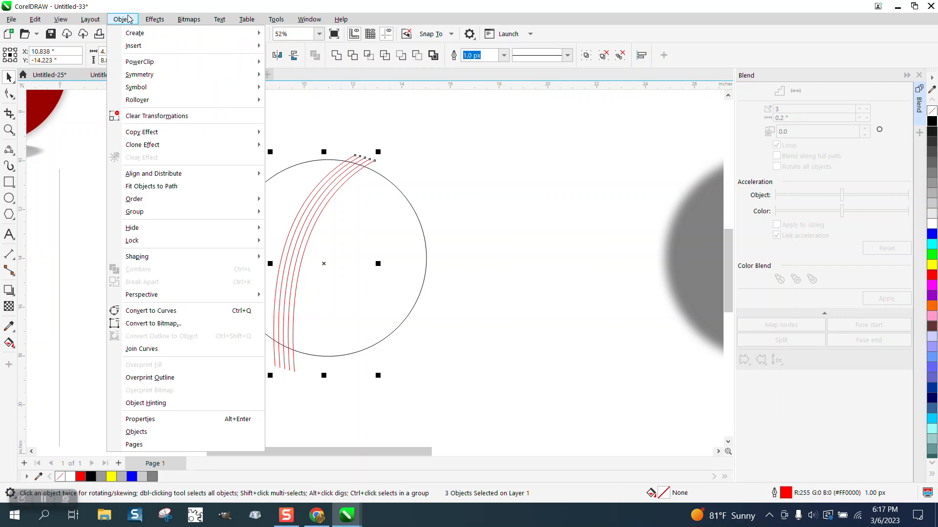
{"action": "left_click", "coordinate": [134, 212]}
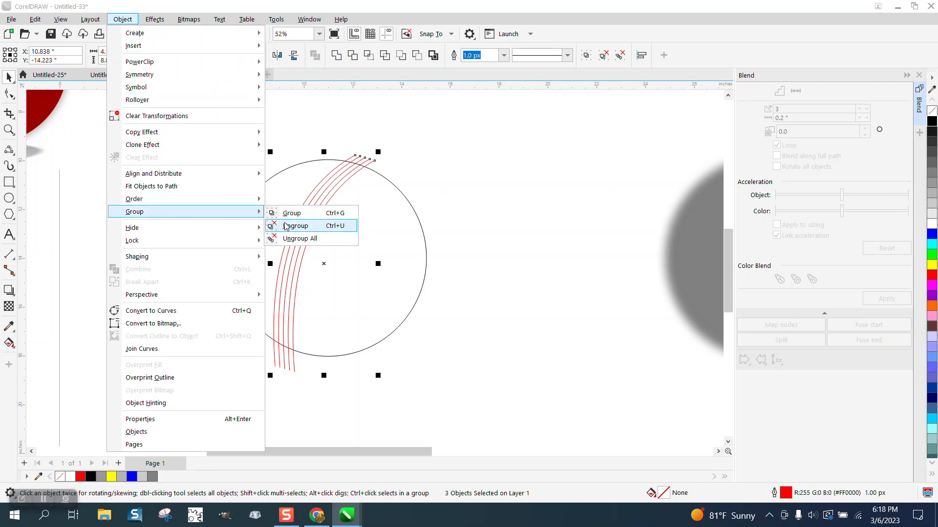
{"action": "left_click", "coordinate": [295, 225]}
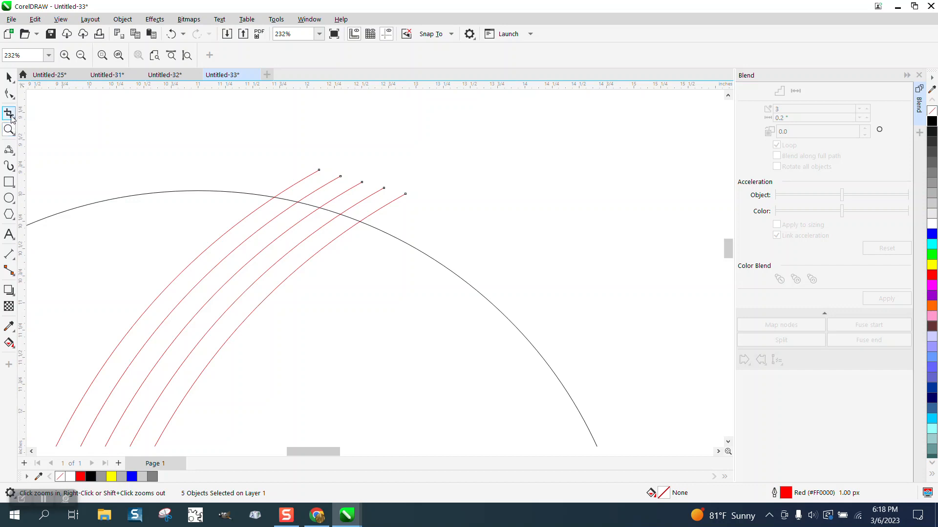
- Trim the arc ends outside the circle with Virtual Segment Delete
{"action": "left_click", "coordinate": [9, 113]}
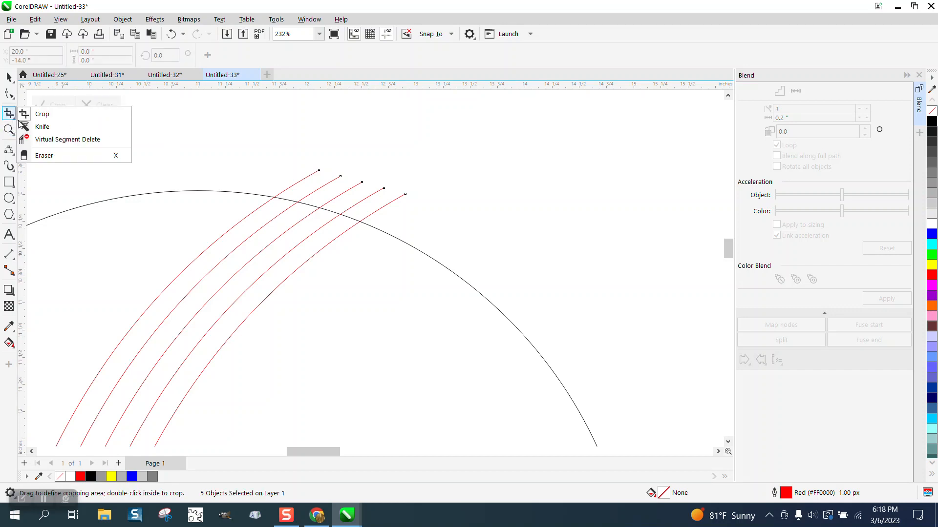
{"action": "left_click", "coordinate": [67, 140]}
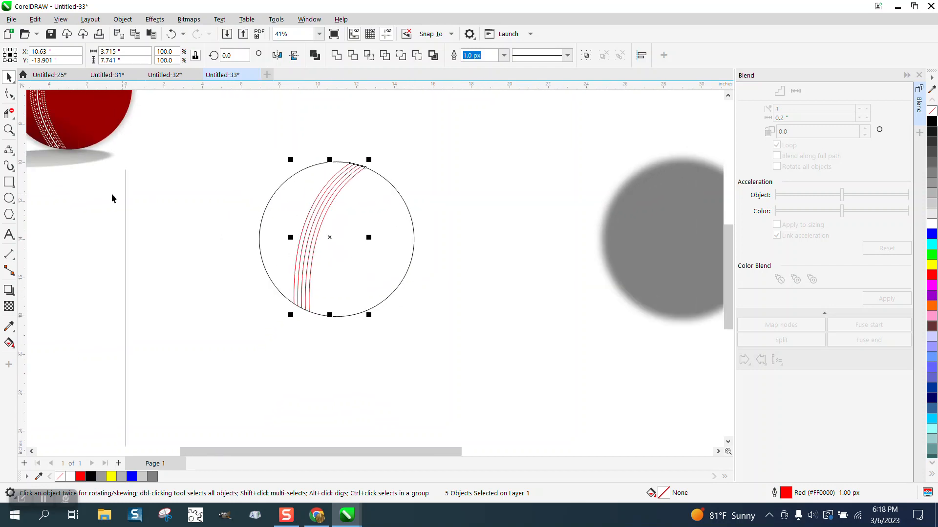
{"action": "left_click", "coordinate": [9, 198]}
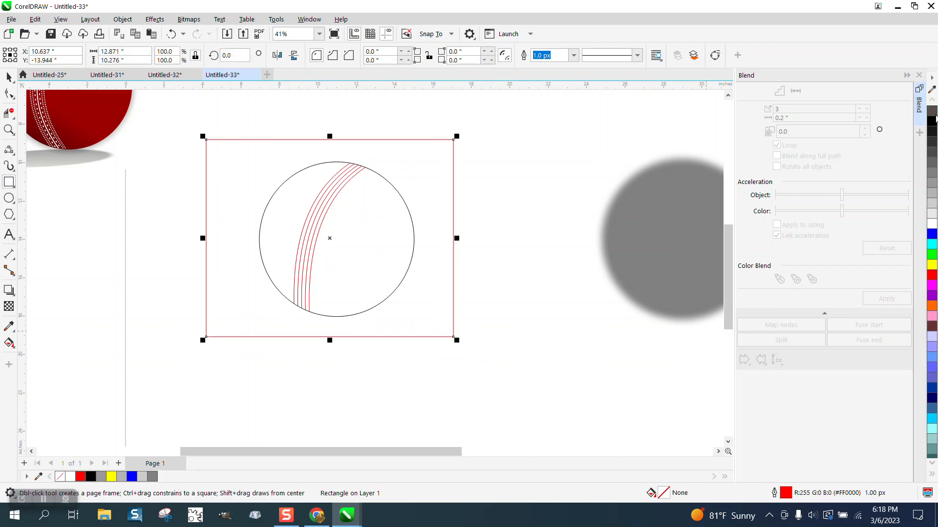
- Fill the new rectangle blue and send it behind the circle
{"action": "left_click", "coordinate": [132, 477]}
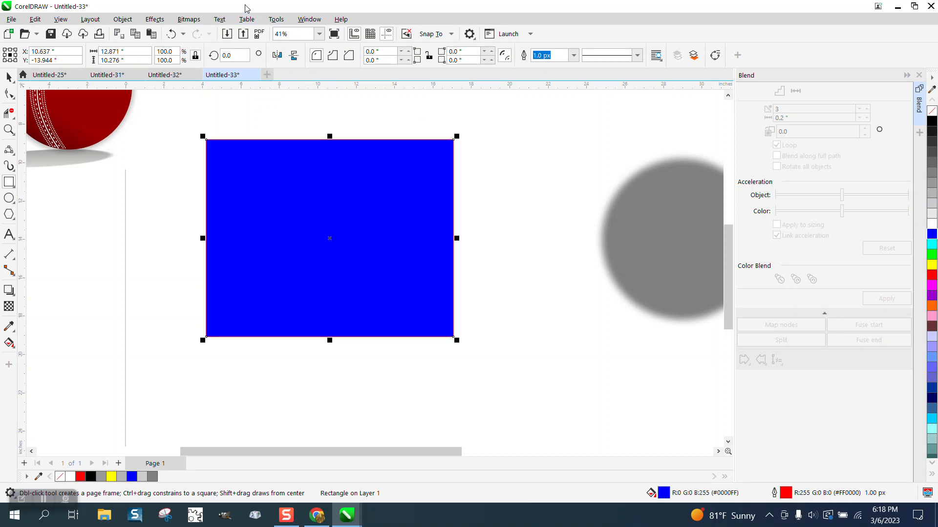
{"action": "left_click", "coordinate": [122, 19]}
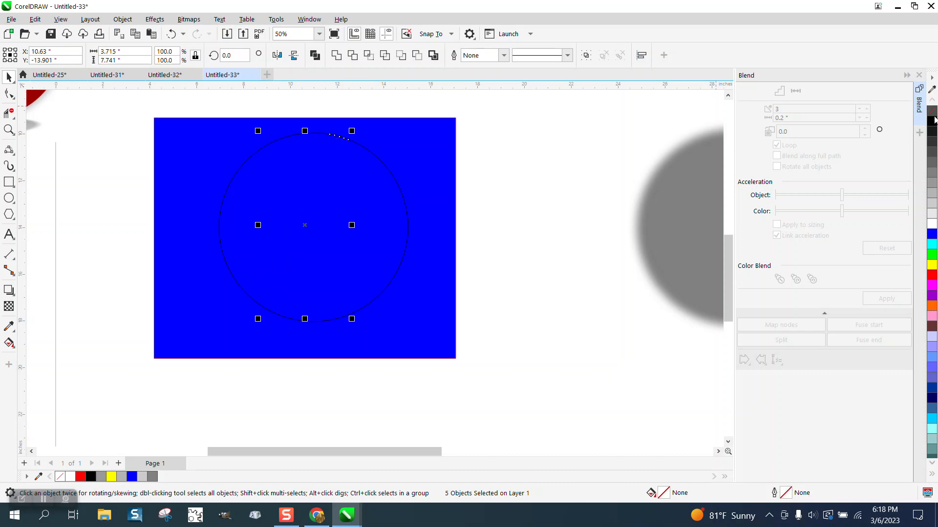
{"action": "mouse_move", "coordinate": [686, 93]}
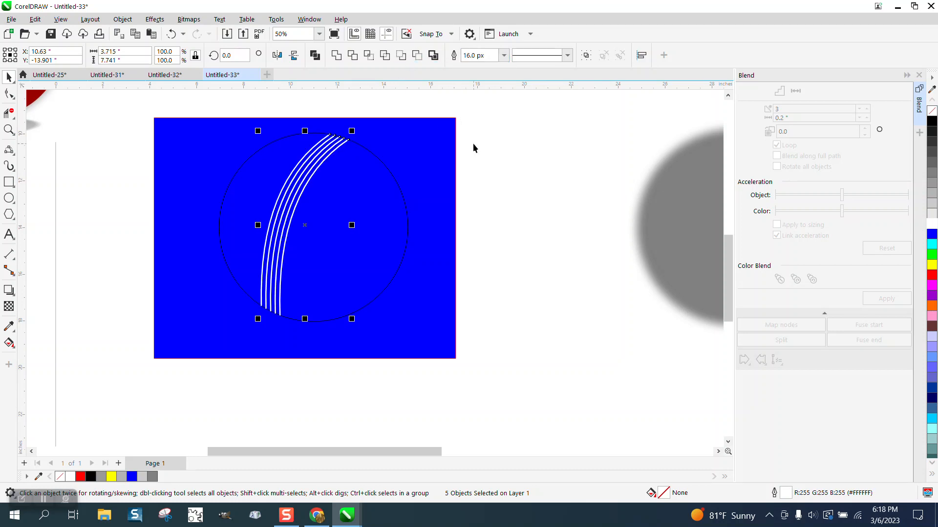
{"action": "left_click", "coordinate": [9, 129]}
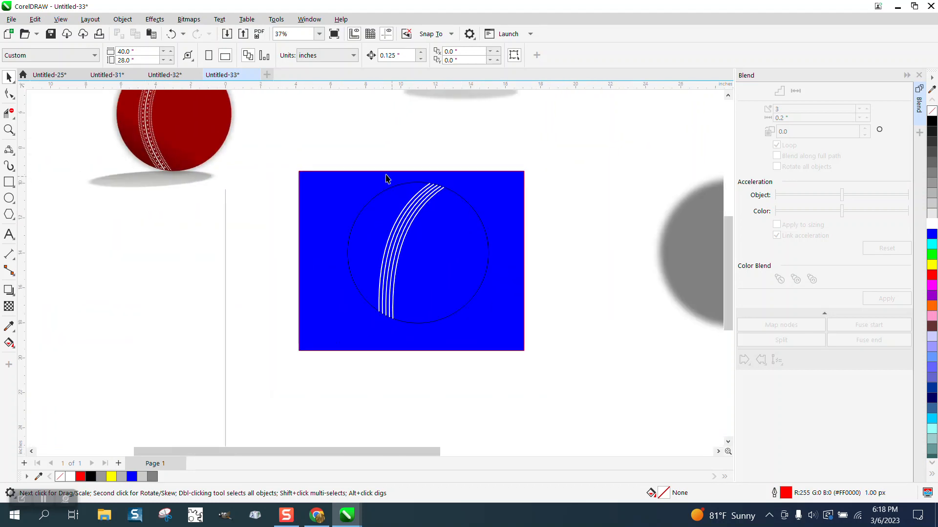
- Give two outer seam strokes a dashed line style
{"action": "left_click", "coordinate": [9, 130]}
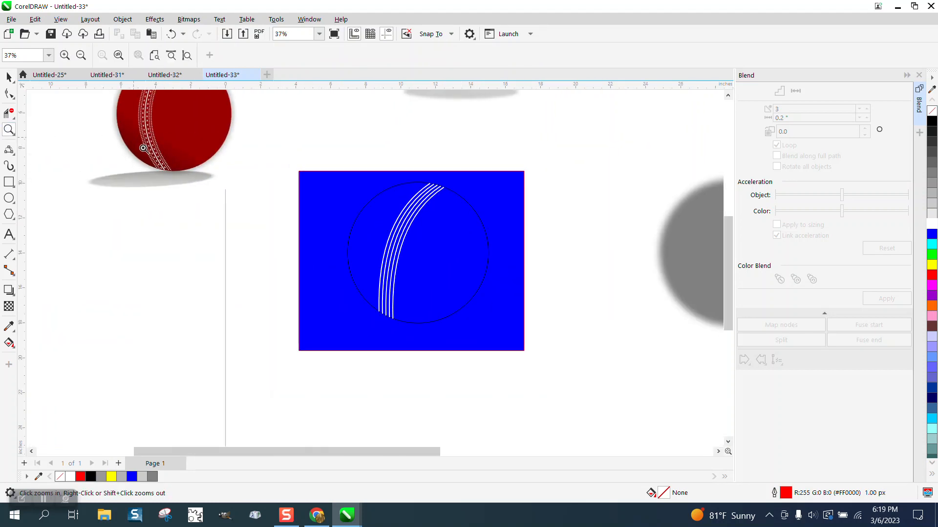
{"action": "left_click", "coordinate": [277, 213]}
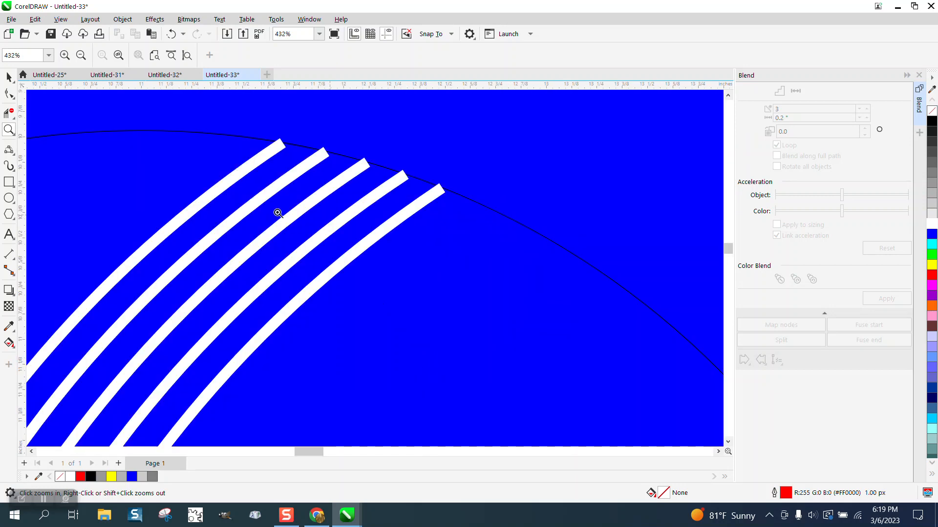
{"action": "left_click", "coordinate": [9, 76]}
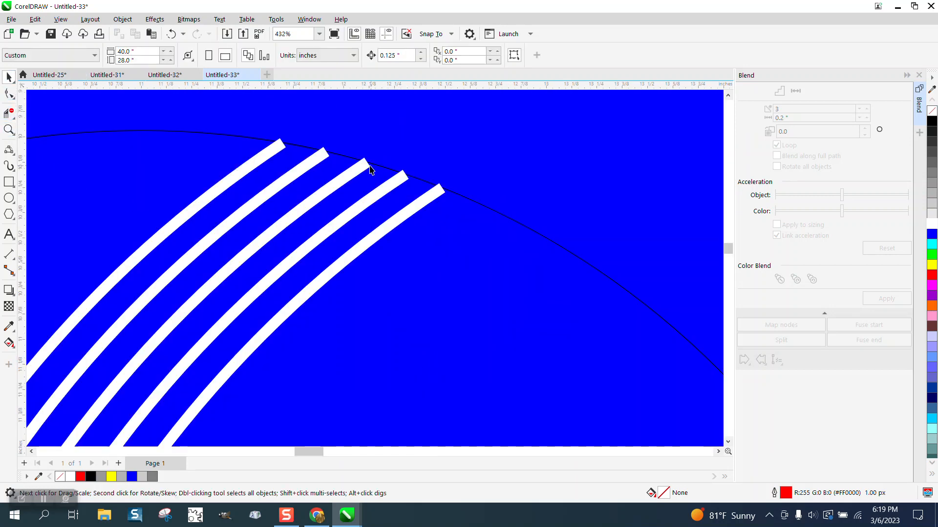
{"action": "left_click", "coordinate": [329, 148]}
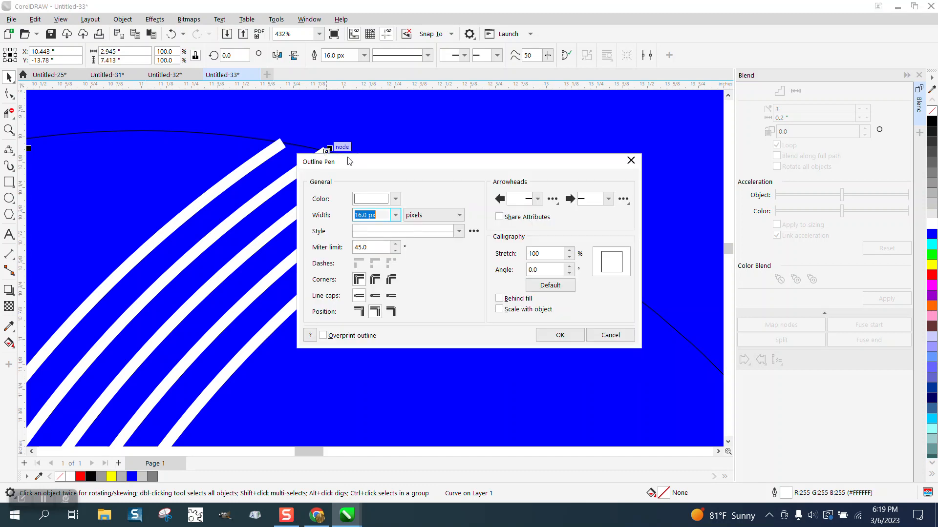
{"action": "left_click", "coordinate": [459, 231]}
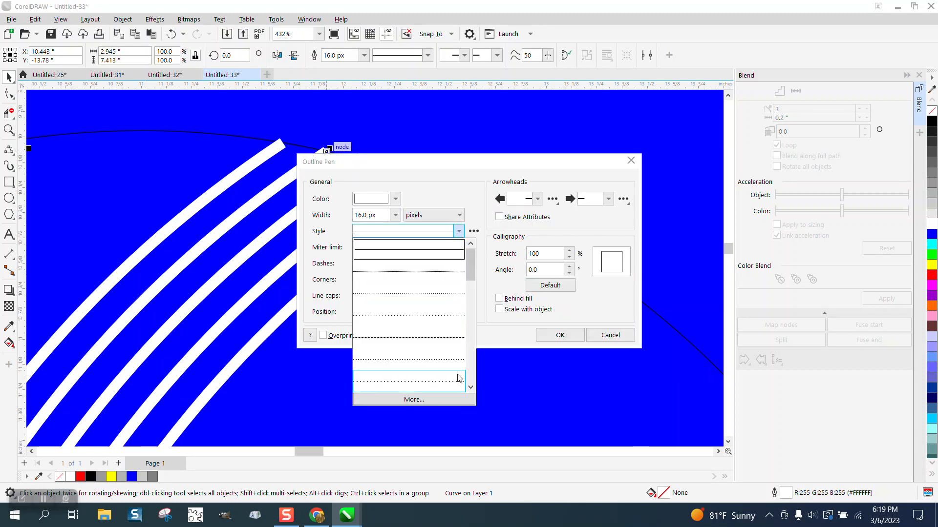
{"action": "left_click", "coordinate": [409, 379]}
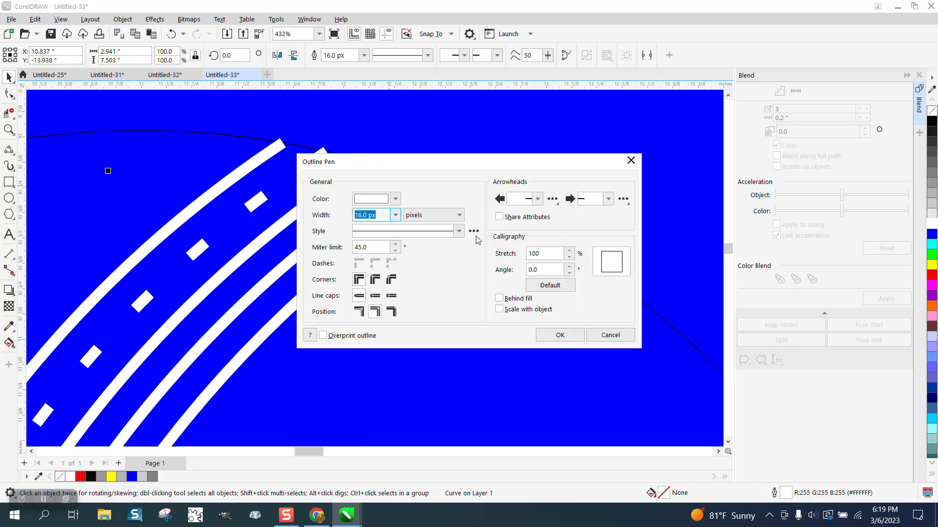
{"action": "left_click", "coordinate": [458, 231]}
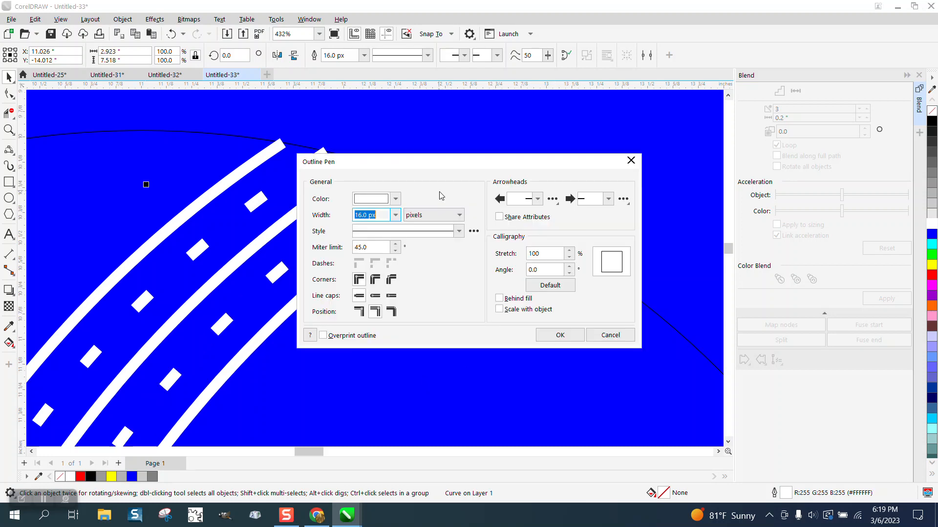
- Make the remaining outer strokes a finer dotted style, leaving the centre arc solid
{"action": "left_click", "coordinate": [459, 231]}
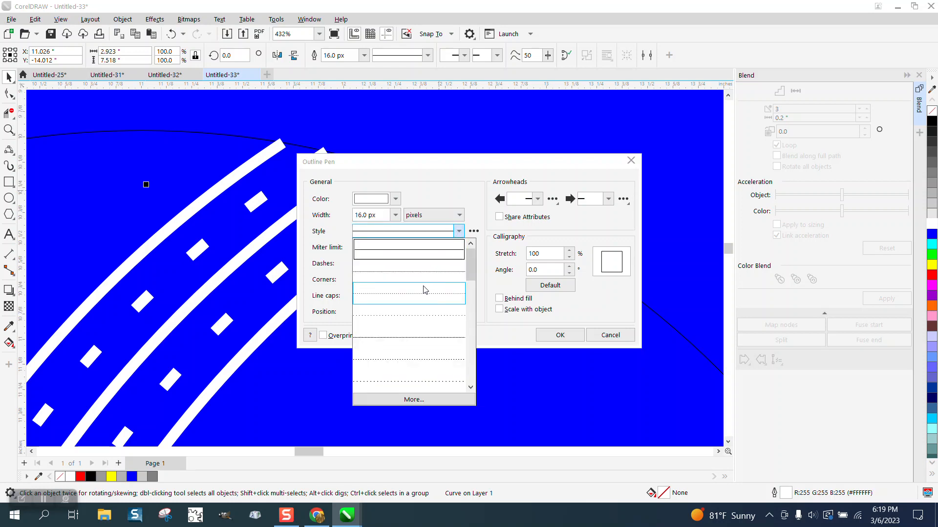
{"action": "left_click", "coordinate": [408, 293]}
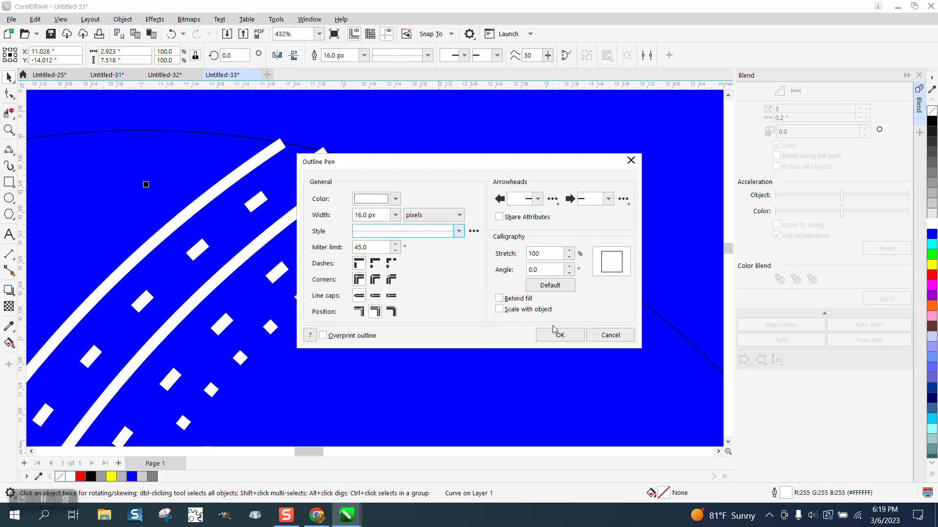
{"action": "left_click", "coordinate": [559, 335]}
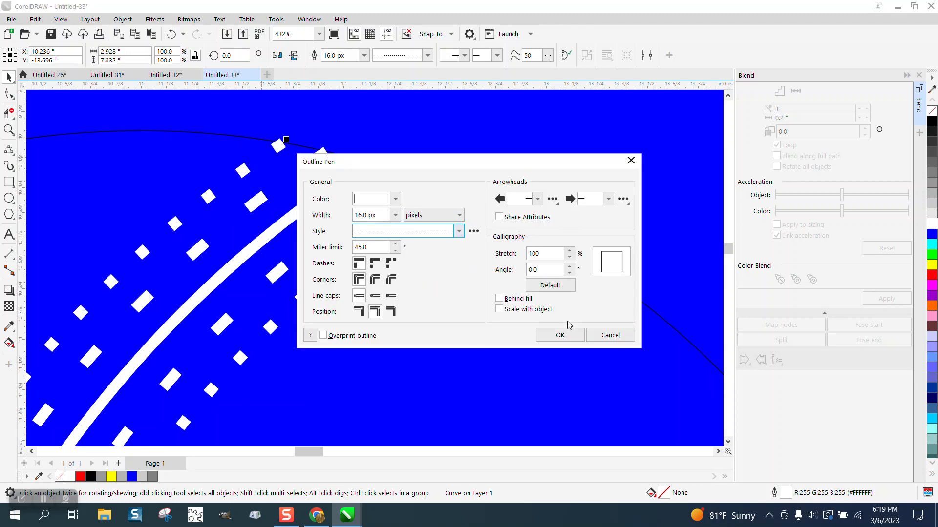
{"action": "left_click", "coordinate": [559, 335]}
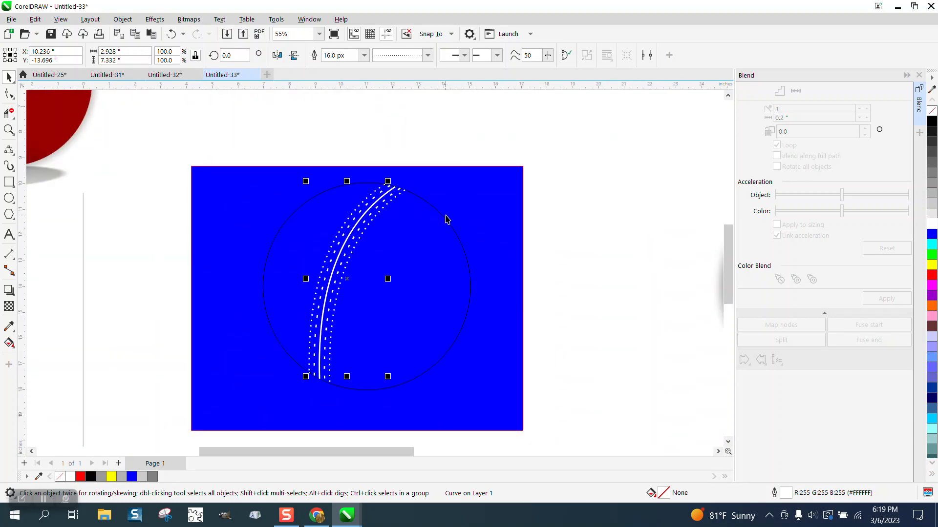
- Nudge the maroon circle over toward the gray shadow
{"action": "scroll", "scroll_direction": "down", "scroll_amount": 3}
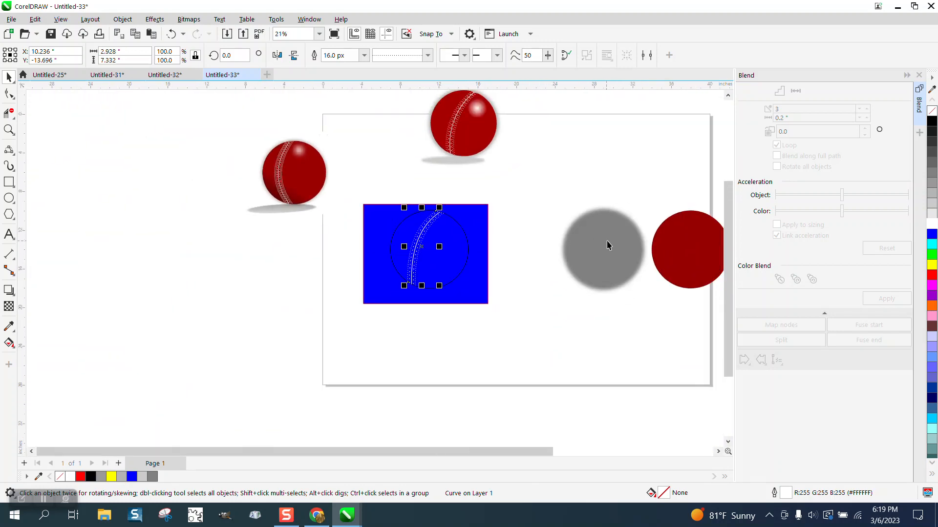
{"action": "left_click", "coordinate": [689, 251]}
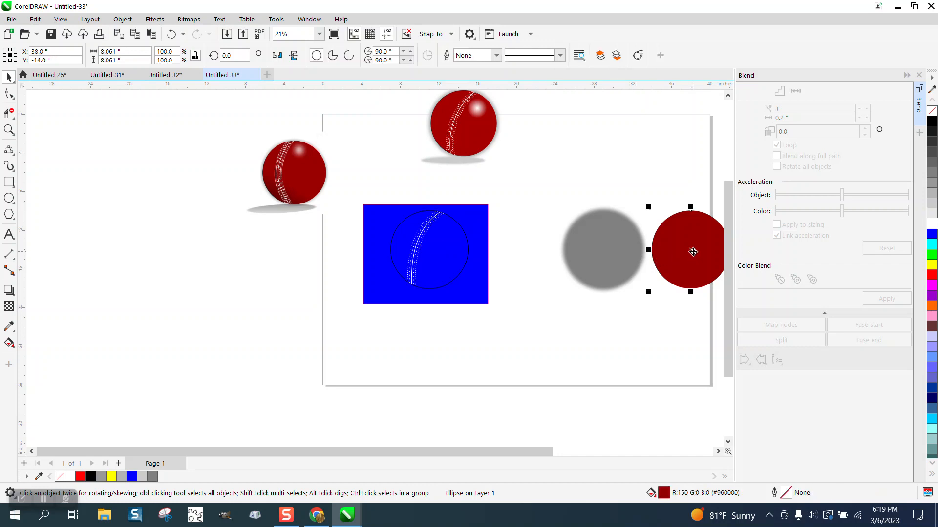
{"action": "left_click", "coordinate": [691, 252]}
{"action": "type", "text": "8"}
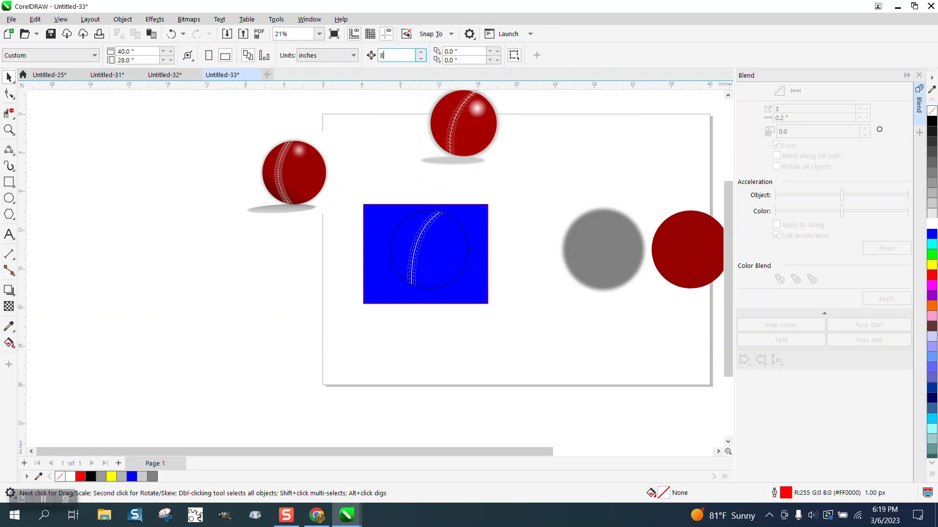
{"action": "left_click", "coordinate": [688, 249]}
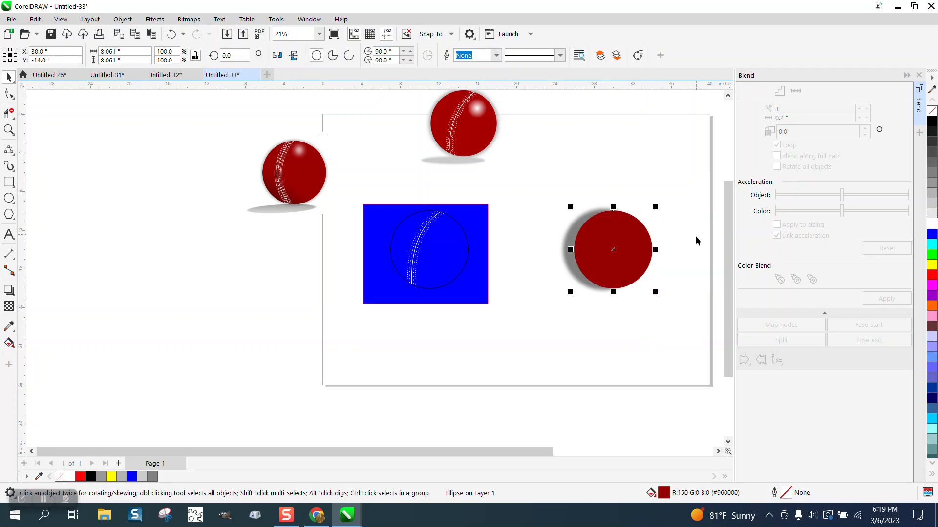
{"action": "mouse_move", "coordinate": [555, 186]}
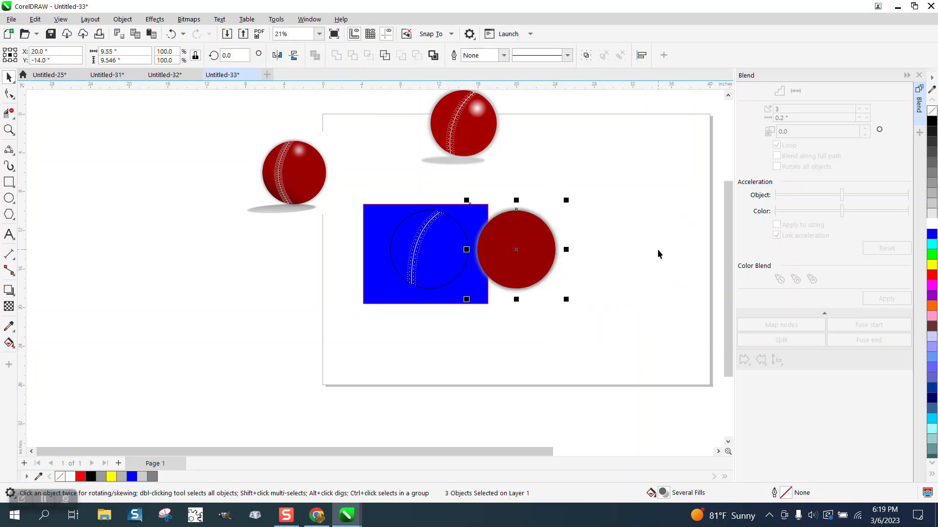
{"action": "left_click", "coordinate": [515, 249]}
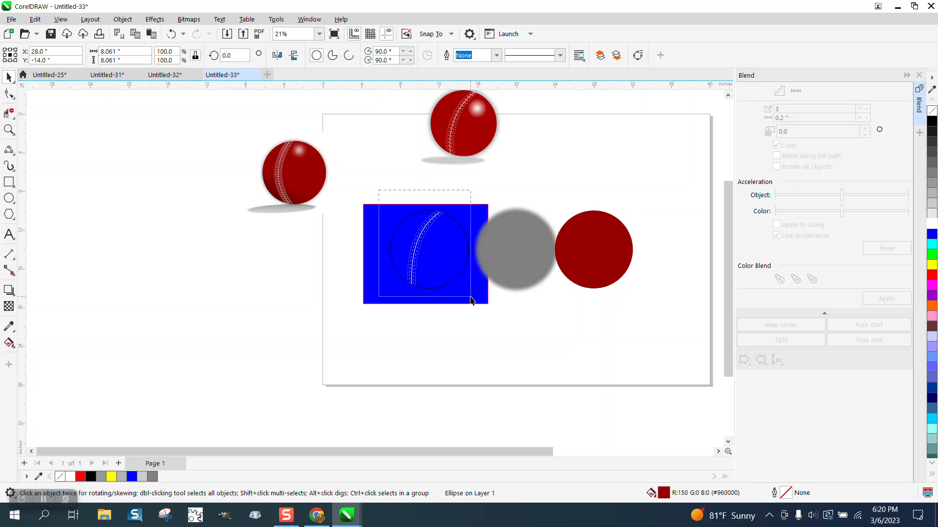
- Remove the blue rectangle and line the seam group, shadow and maroon circle in a row
{"action": "left_click", "coordinate": [424, 254]}
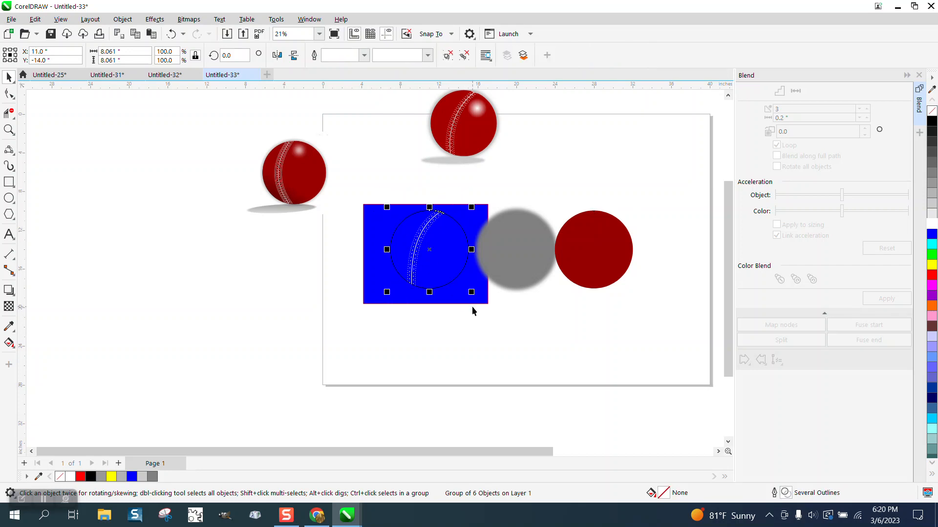
{"action": "left_click", "coordinate": [516, 249]}
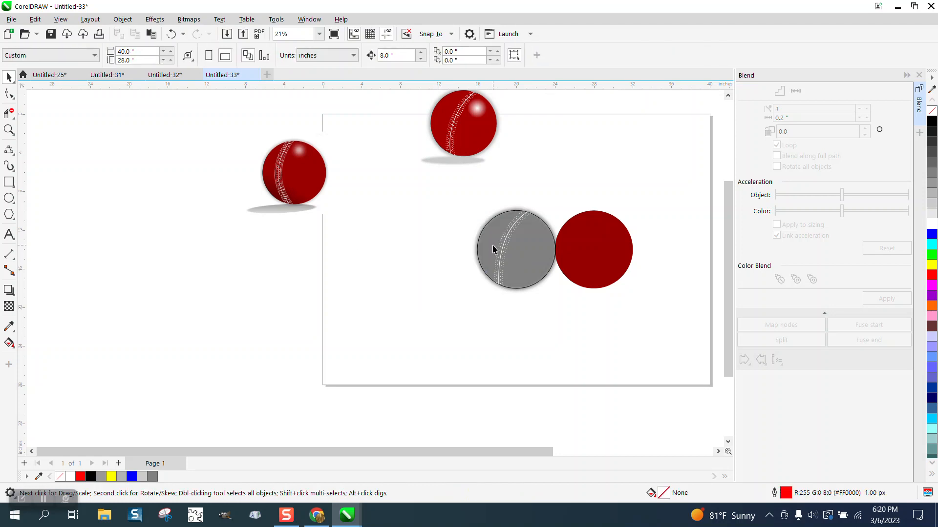
{"action": "left_click", "coordinate": [515, 249]}
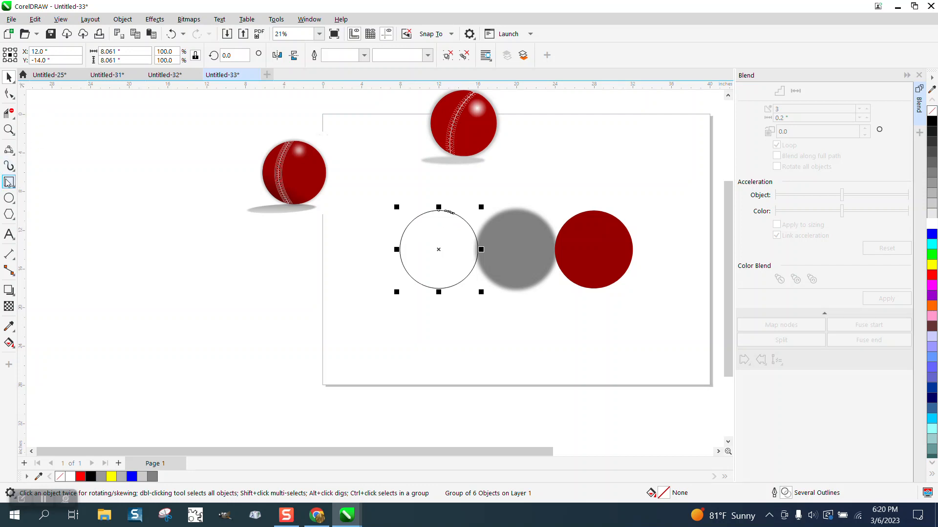
{"action": "mouse_move", "coordinate": [493, 244]}
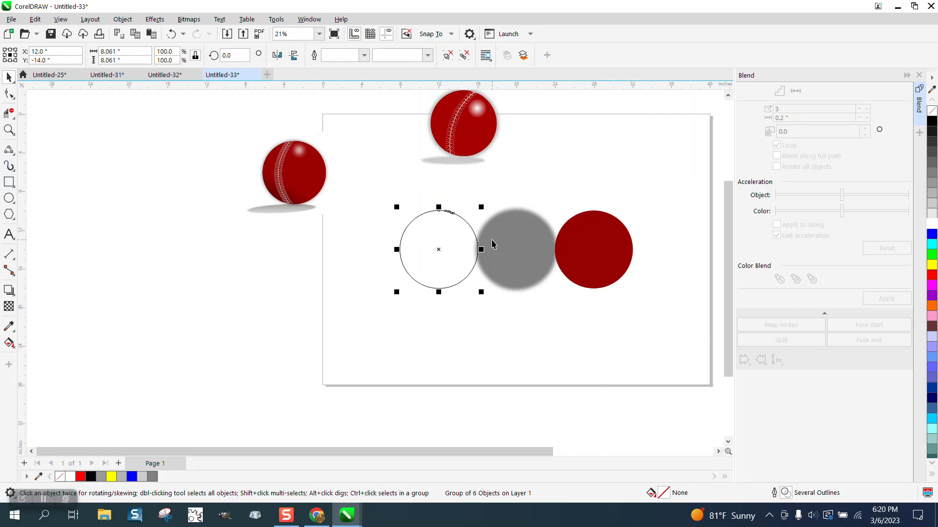
{"action": "left_click", "coordinate": [592, 249]}
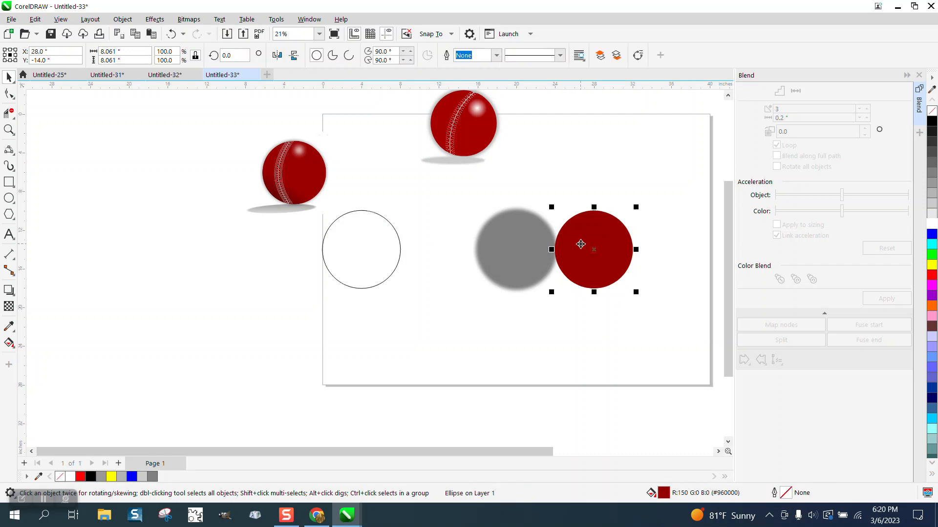
- Apply an interactive radial gradient highlight to the maroon ball over the shadow
{"action": "left_click", "coordinate": [8, 345]}
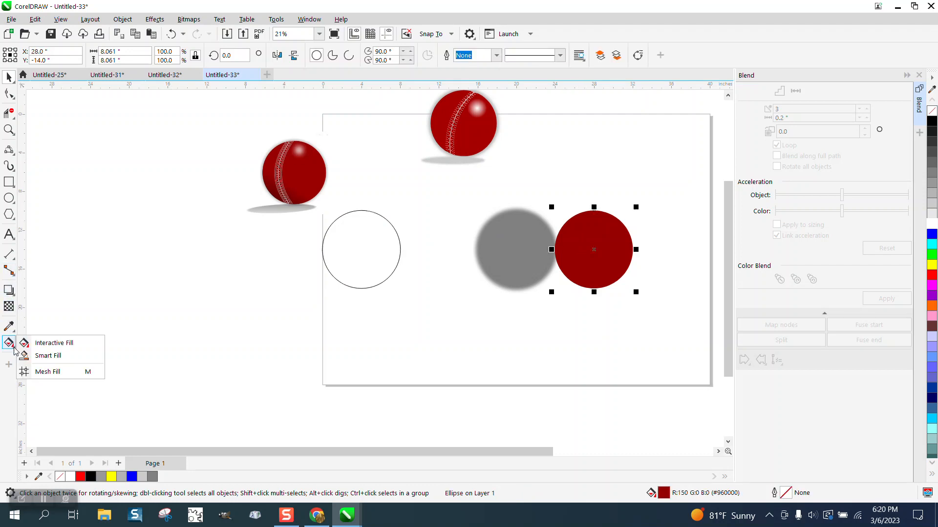
{"action": "left_click", "coordinate": [53, 343]}
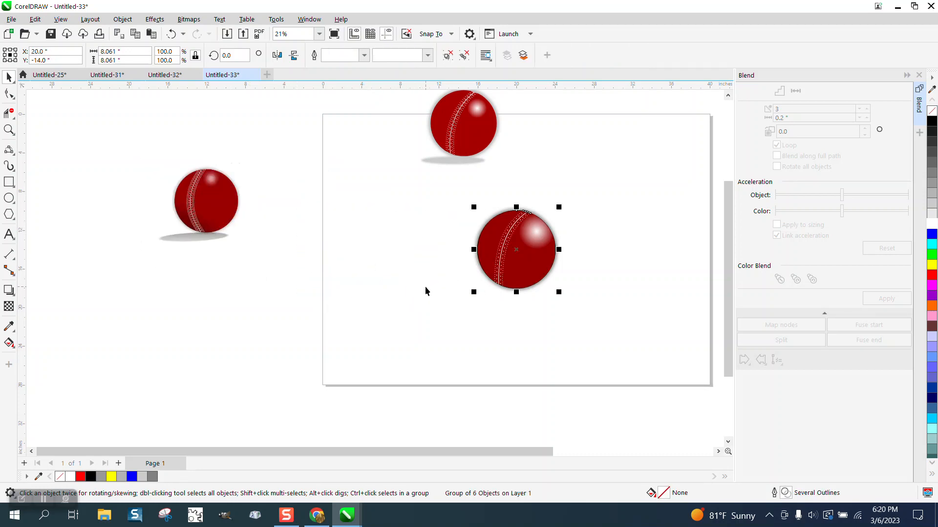
{"action": "mouse_move", "coordinate": [930, 114]}
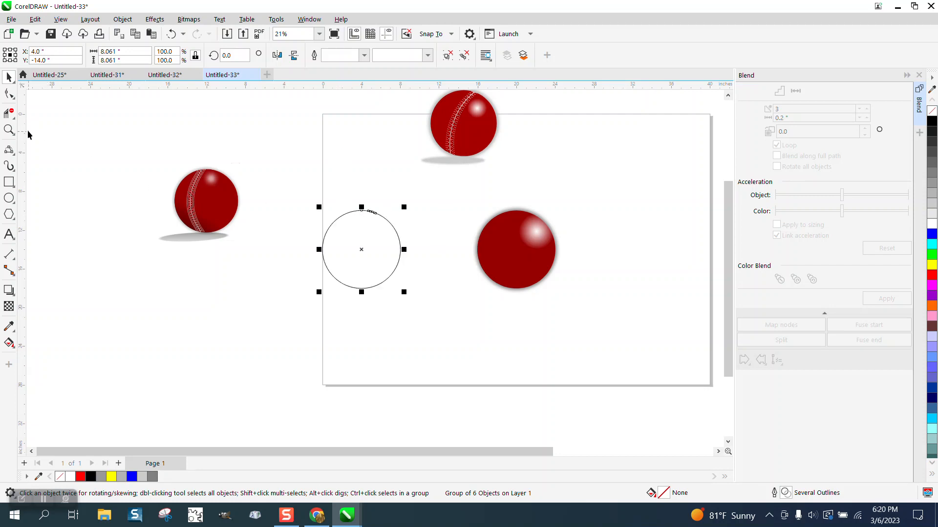
- Send the blue backing rectangle behind all other objects
{"action": "left_click", "coordinate": [9, 182]}
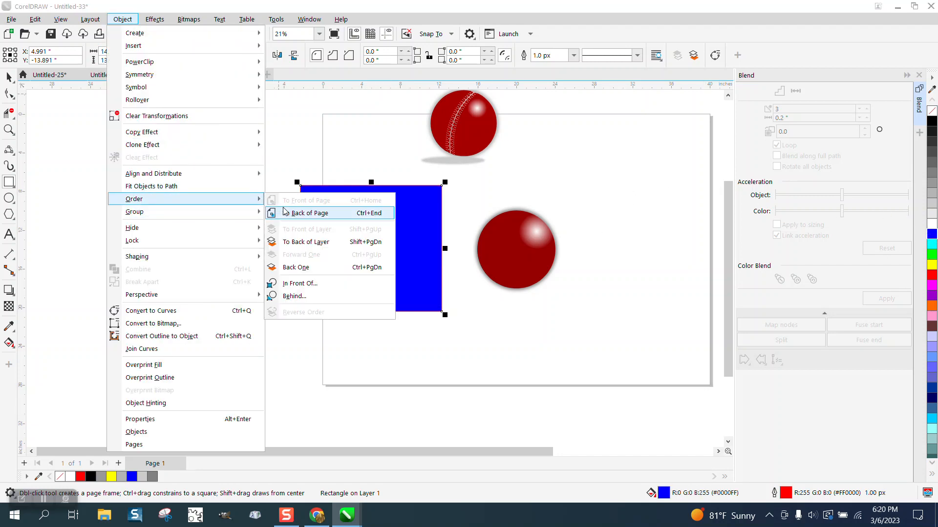
{"action": "left_click", "coordinate": [308, 213]}
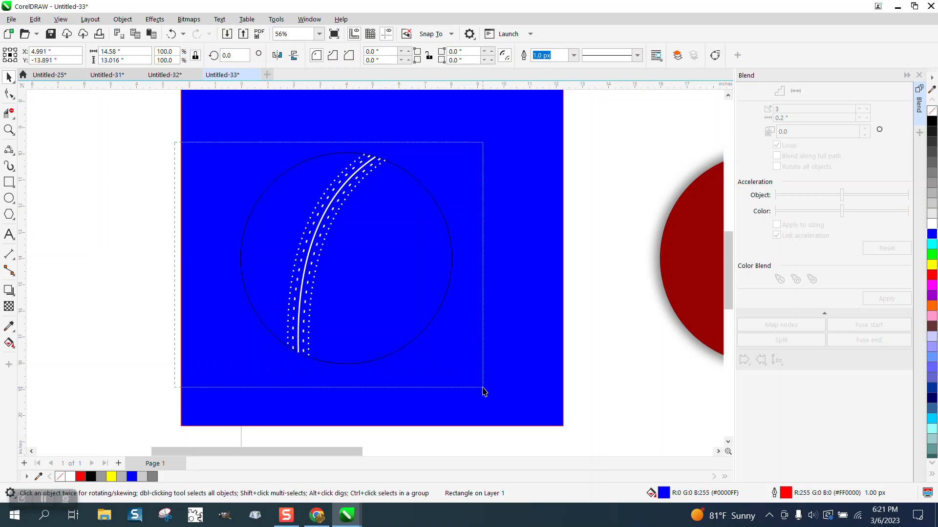
- Ungroup the seam group and delete the guide circle outline, keeping the stitches
{"action": "left_click", "coordinate": [122, 20]}
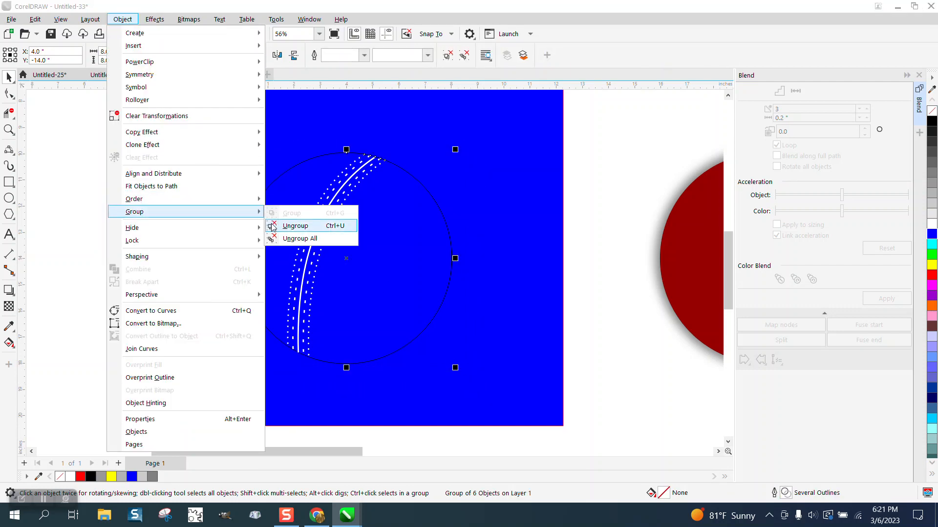
{"action": "left_click", "coordinate": [294, 225]}
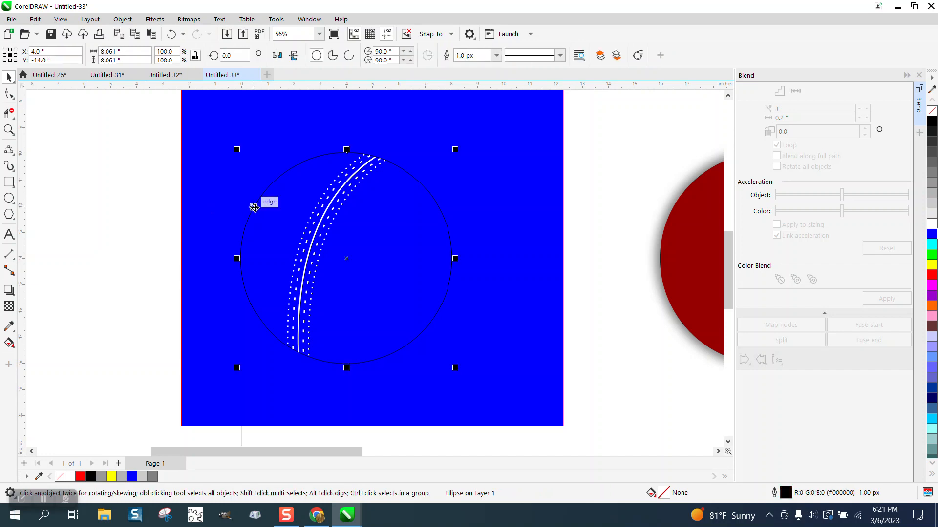
{"action": "left_click", "coordinate": [260, 212]}
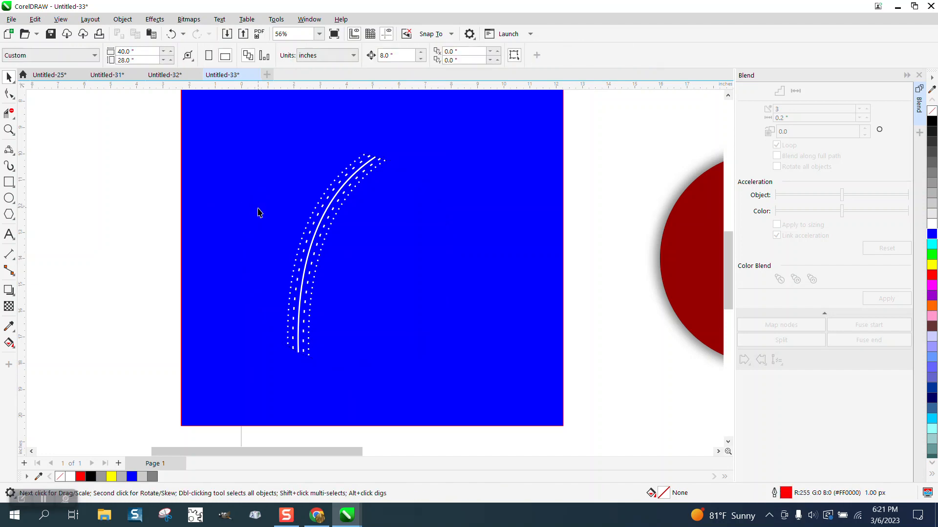
{"action": "left_click", "coordinate": [335, 254]}
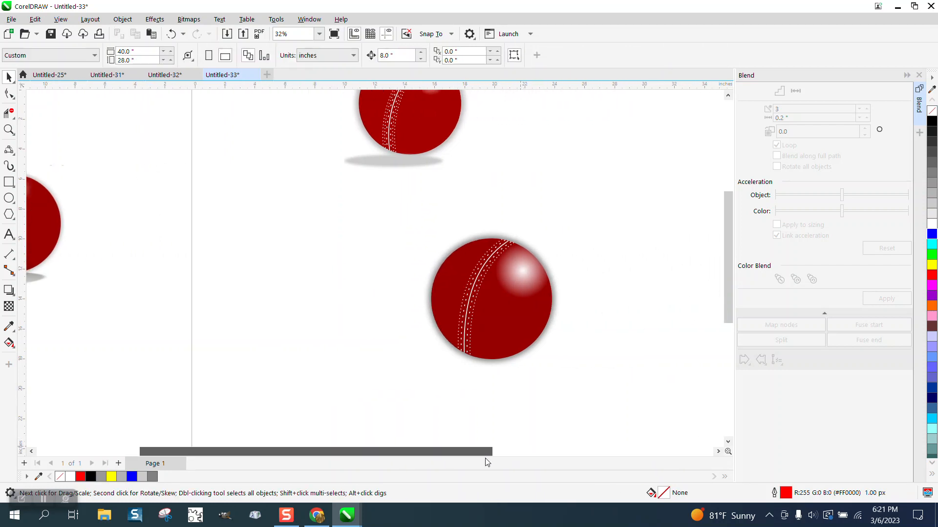
- View both balls and choose the Interactive Fill tool for the second ball
{"action": "scroll", "scroll_direction": "left", "scroll_amount": 3}
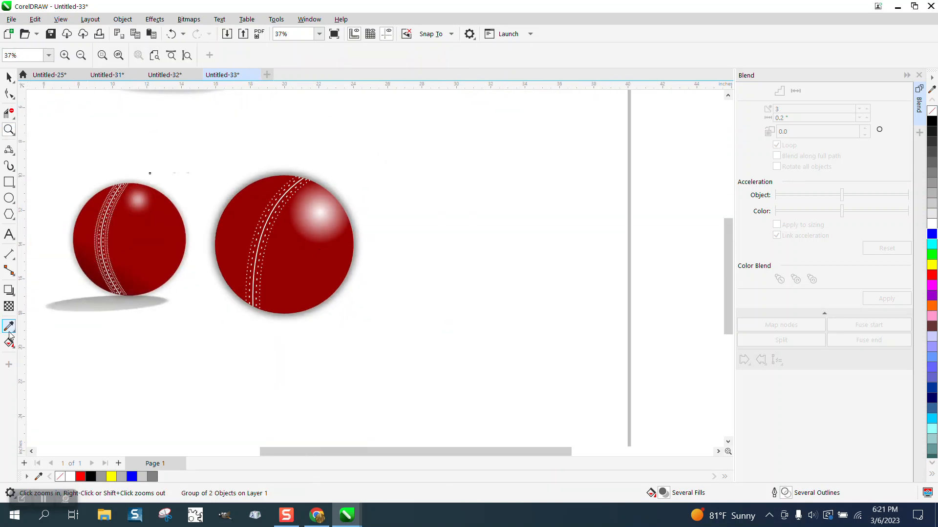
{"action": "left_click", "coordinate": [9, 343]}
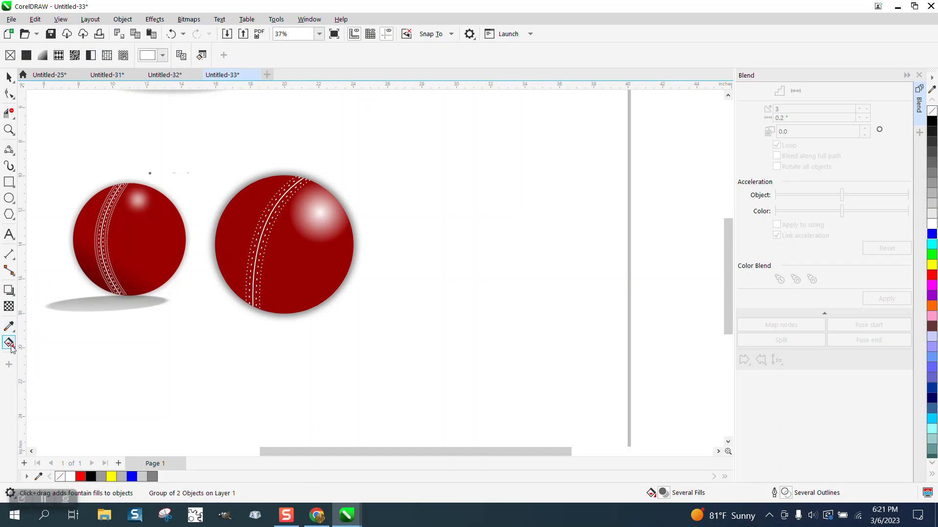
{"action": "left_click", "coordinate": [9, 343]}
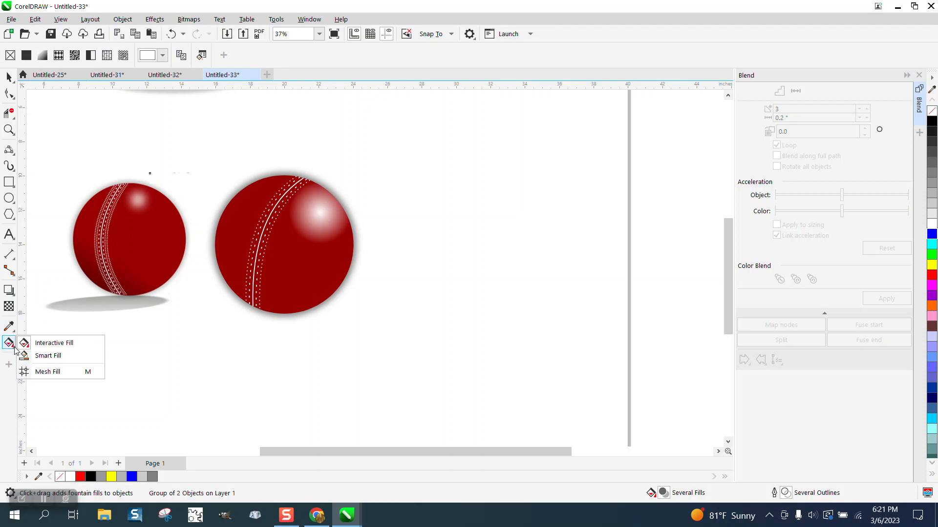
{"action": "left_click", "coordinate": [54, 343]}
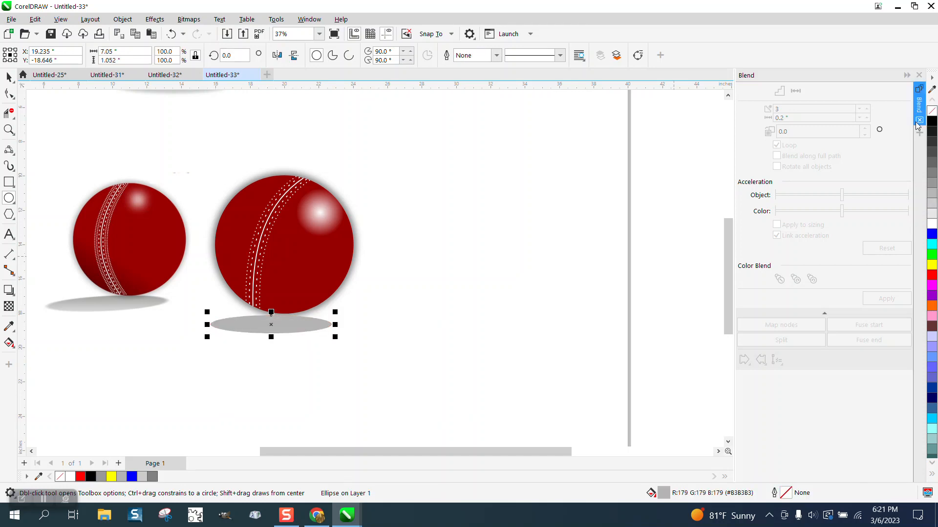
- Soften the gray shadow ellipse with a large-radius Gaussian blur
{"action": "left_click", "coordinate": [154, 20]}
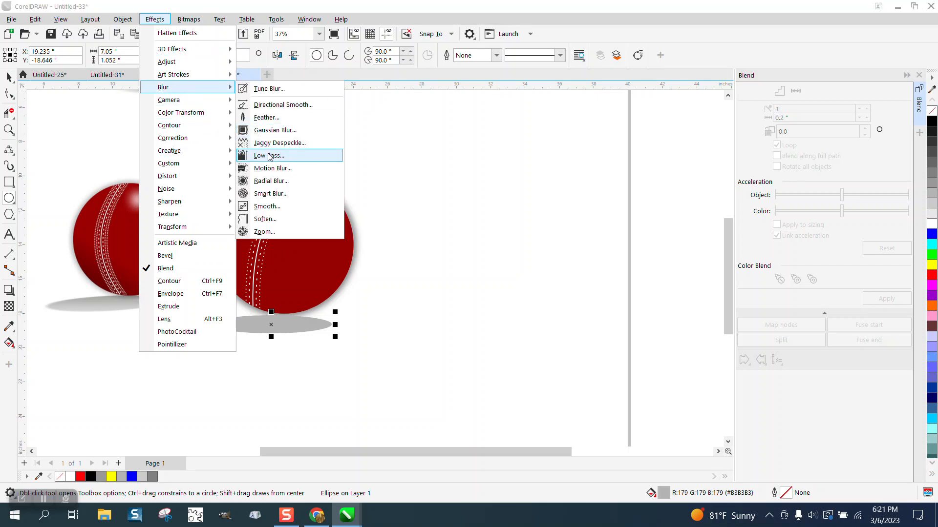
{"action": "left_click", "coordinate": [276, 129]}
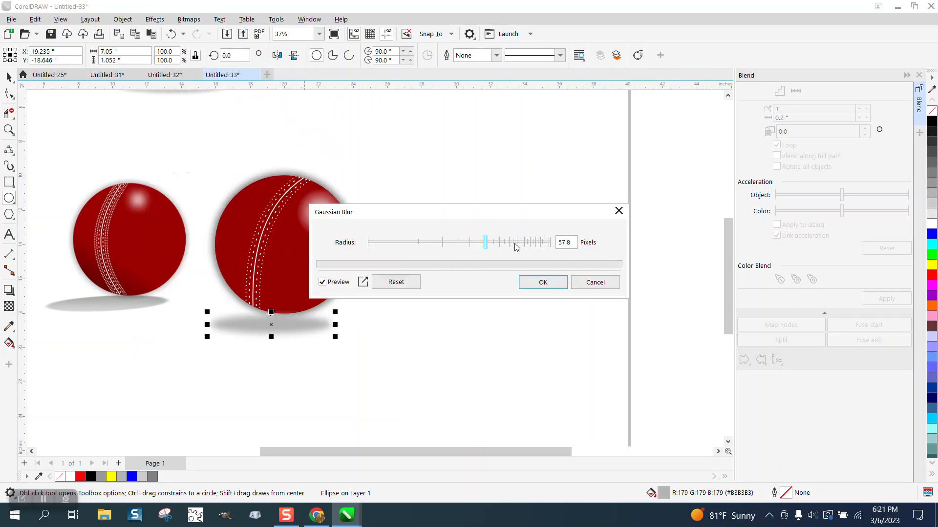
{"action": "left_click", "coordinate": [542, 282]}
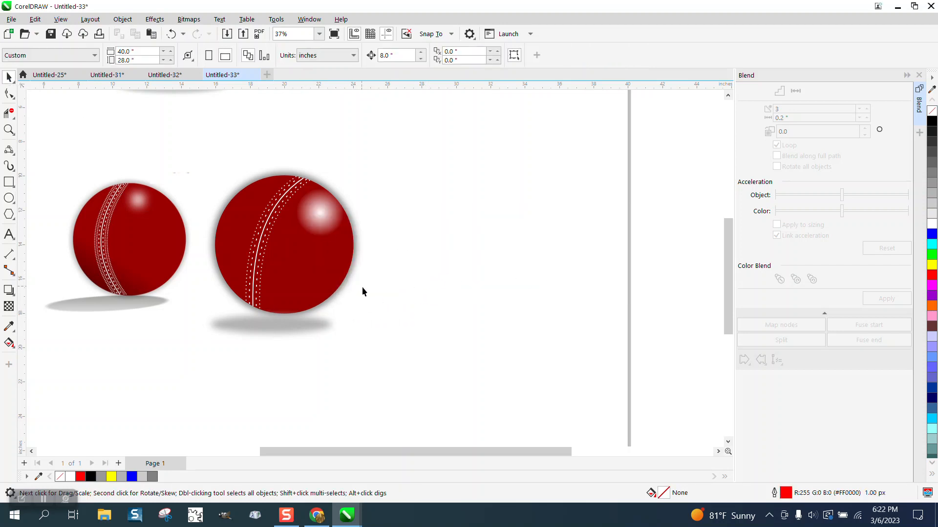
- Select the blurred shadow and zoom in on the ball and shadow
{"action": "left_click", "coordinate": [271, 324]}
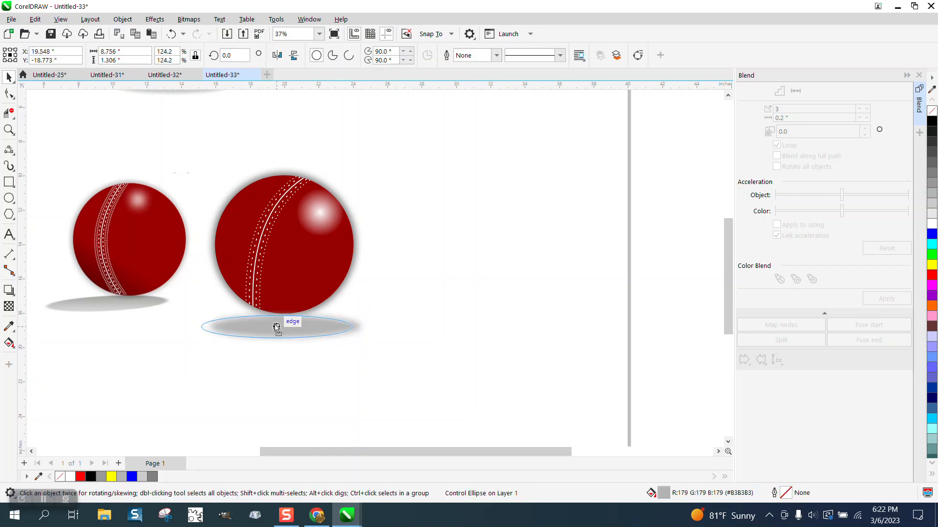
{"action": "left_click", "coordinate": [273, 327]}
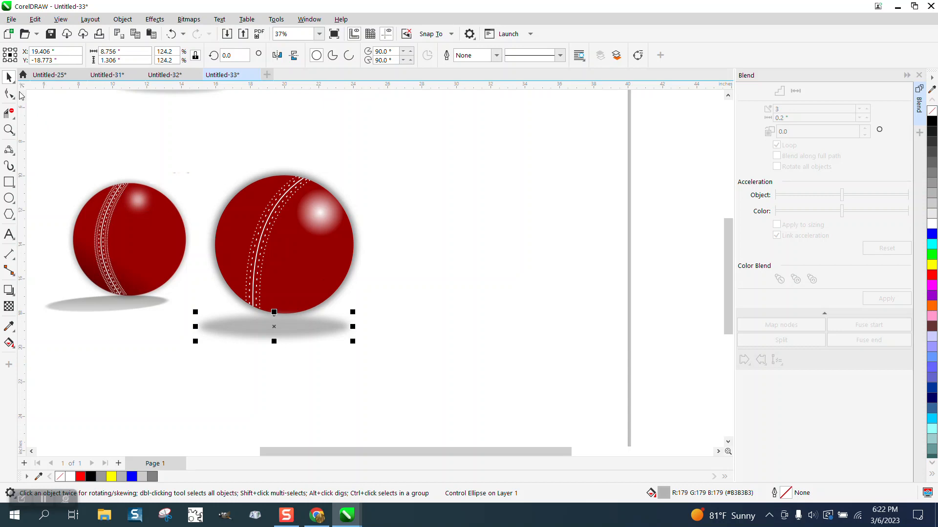
{"action": "mouse_move", "coordinate": [142, 213]}
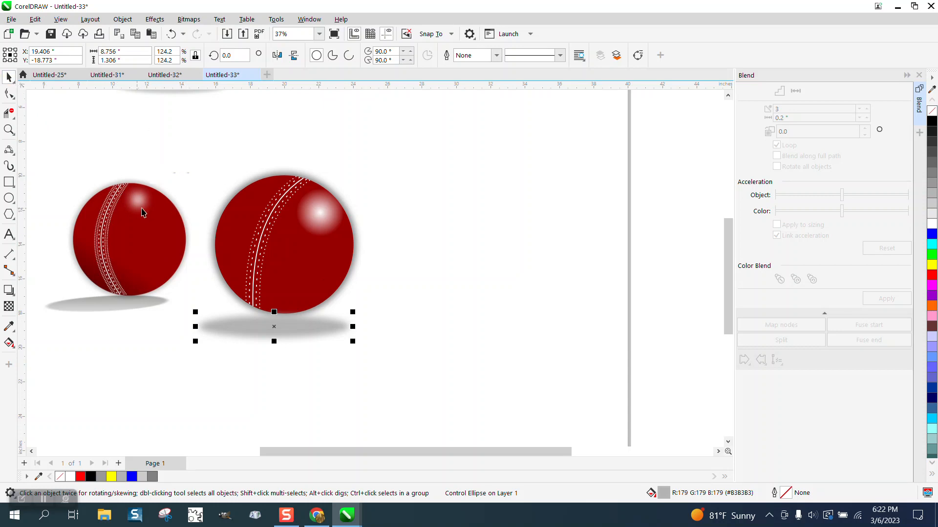
{"action": "mouse_move", "coordinate": [375, 229]}
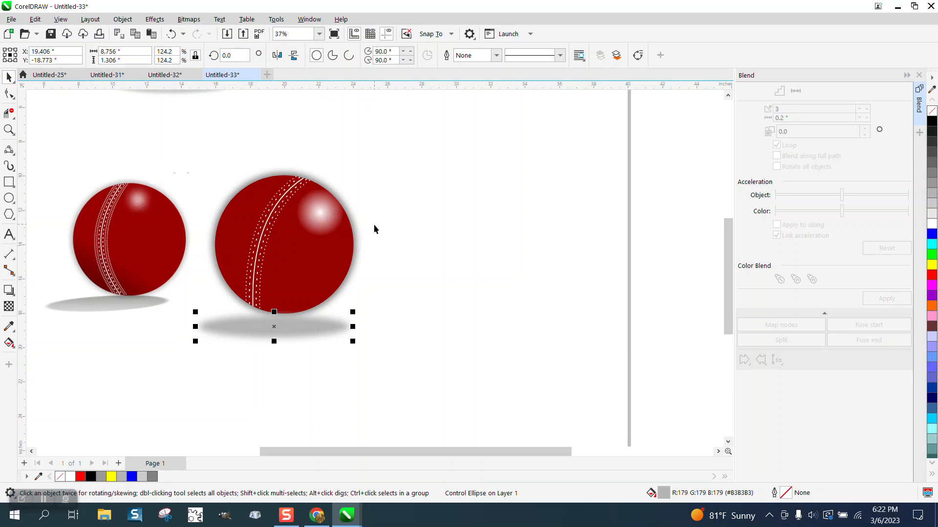
{"action": "left_click", "coordinate": [10, 130]}
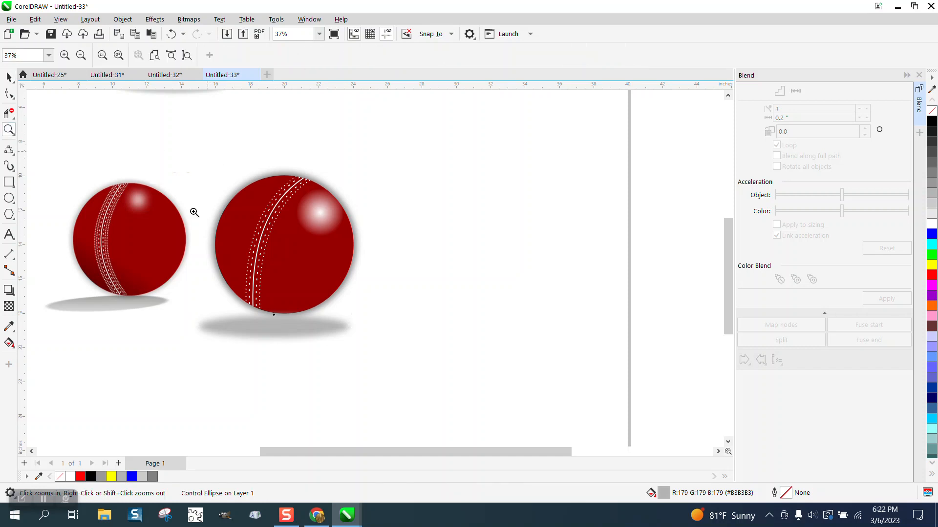
{"action": "left_click", "coordinate": [194, 212]}
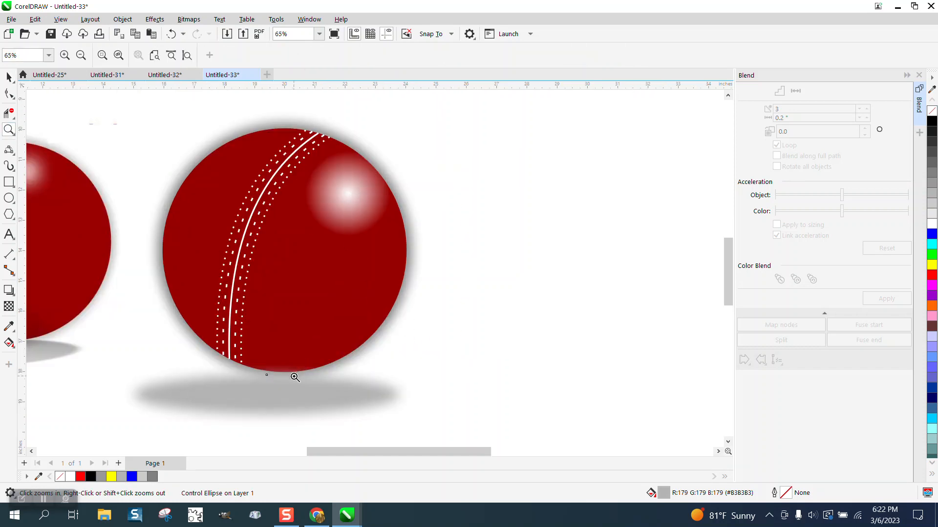
- Scale the blurred shadow wider beneath the second ball and deselect it
{"action": "left_click", "coordinate": [266, 392]}
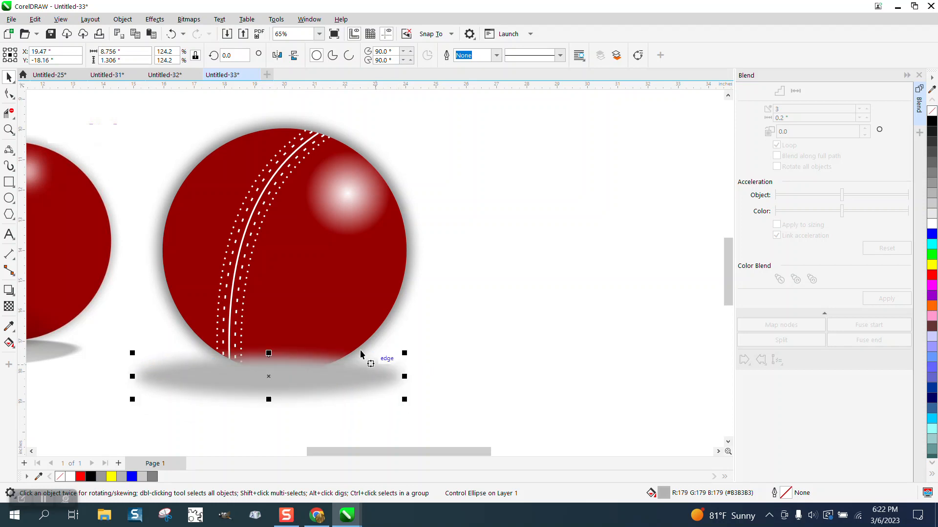
{"action": "left_click", "coordinate": [122, 20]}
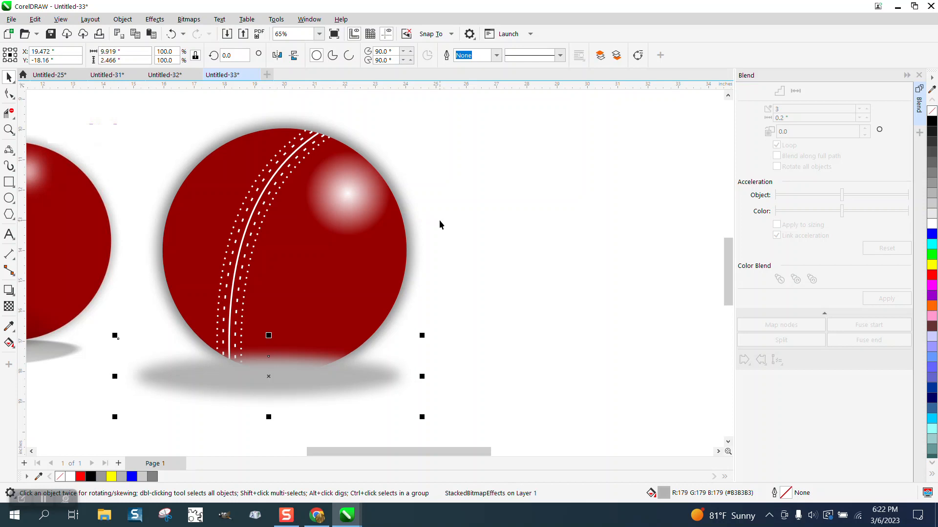
{"action": "left_click", "coordinate": [369, 396]}
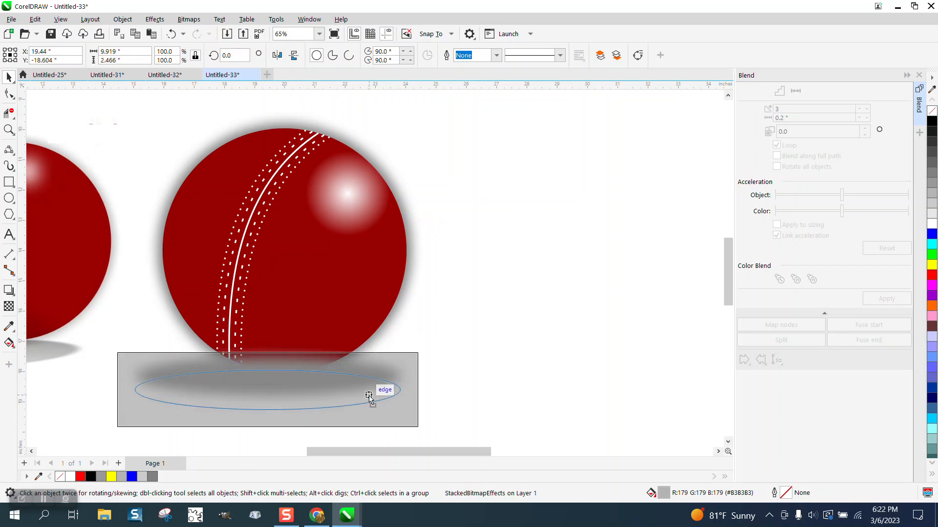
{"action": "left_click", "coordinate": [467, 324]}
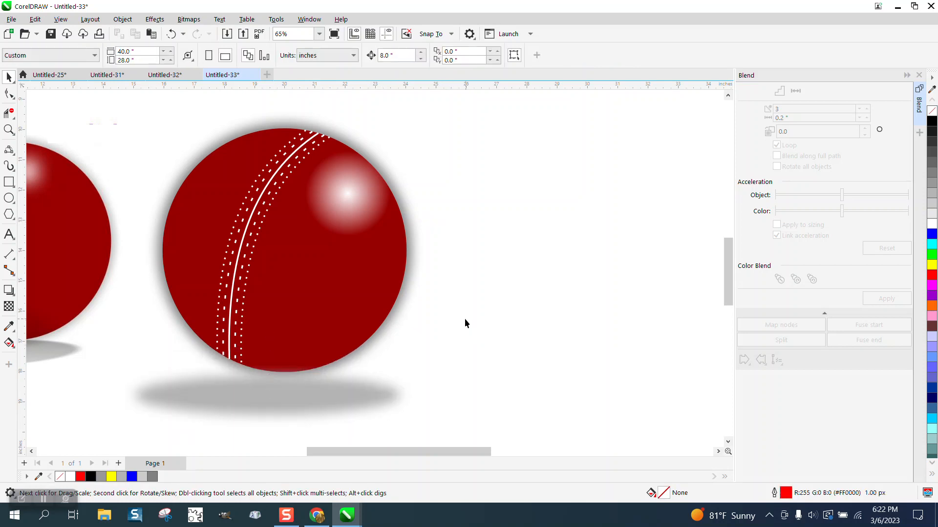
{"action": "scroll", "scroll_direction": "down", "scroll_amount": 3}
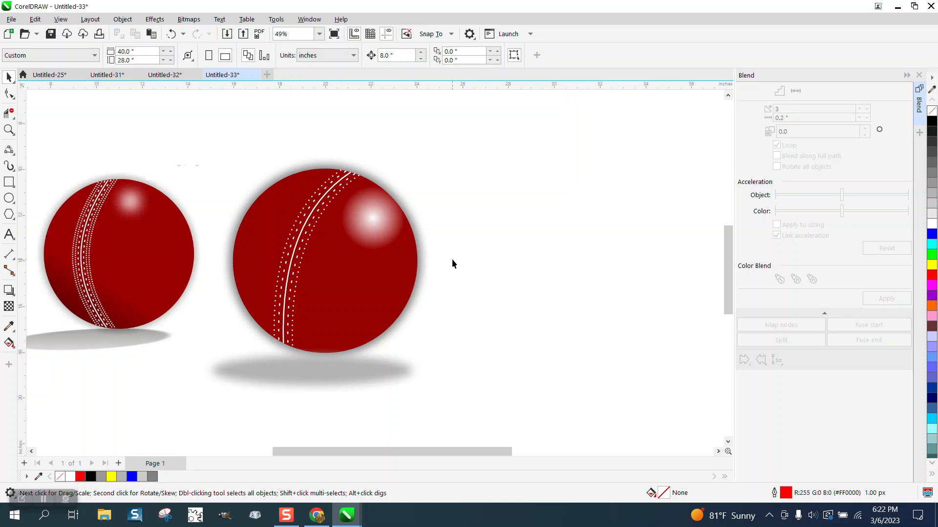